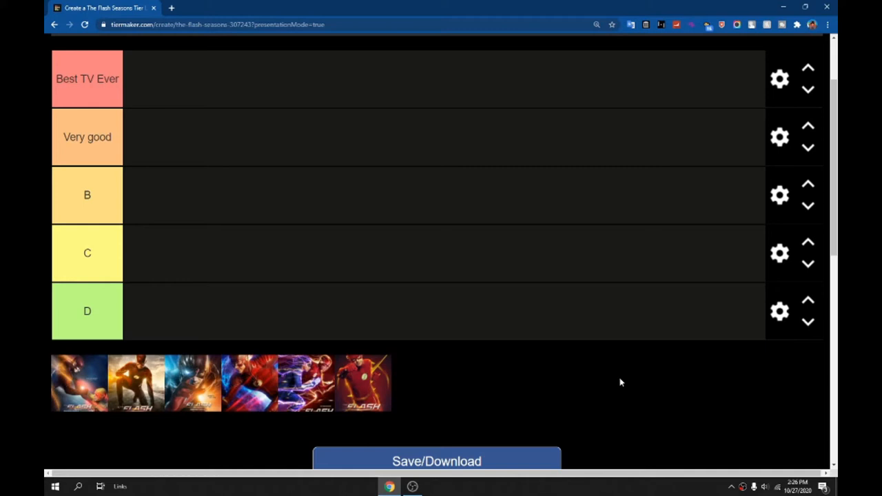
mouse_move(97, 378)
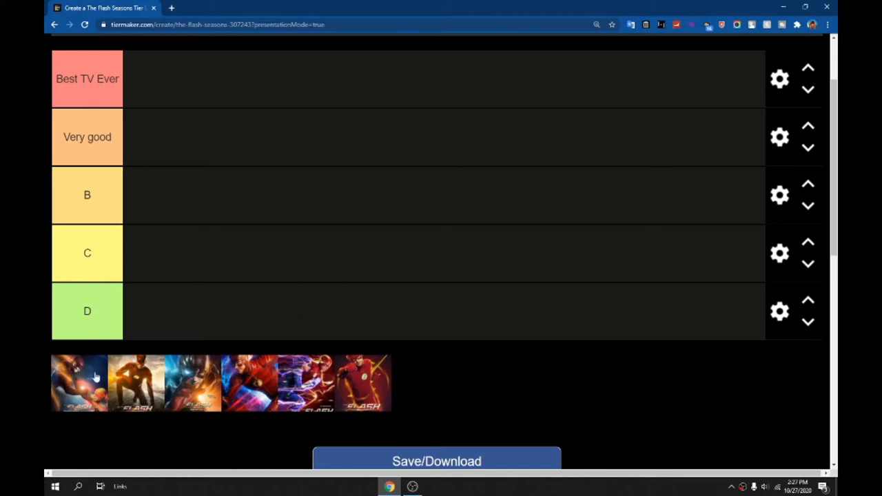
Step: Move the purple-toned season poster to the last spot in the unranked row, after the red poster
scroll("down", 3)
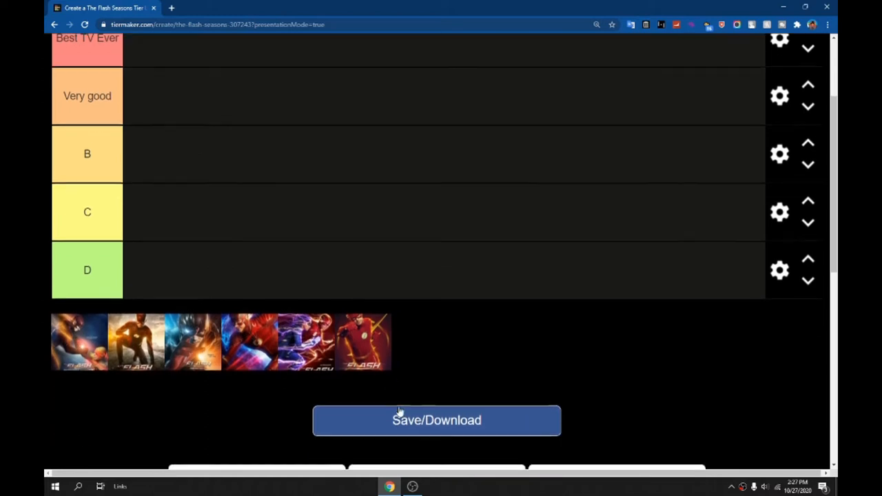
scroll("up", 3)
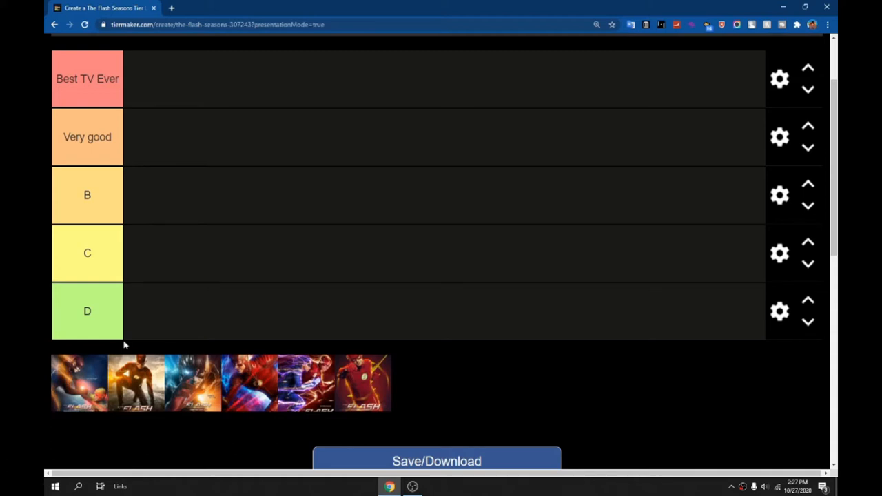
mouse_move(96, 369)
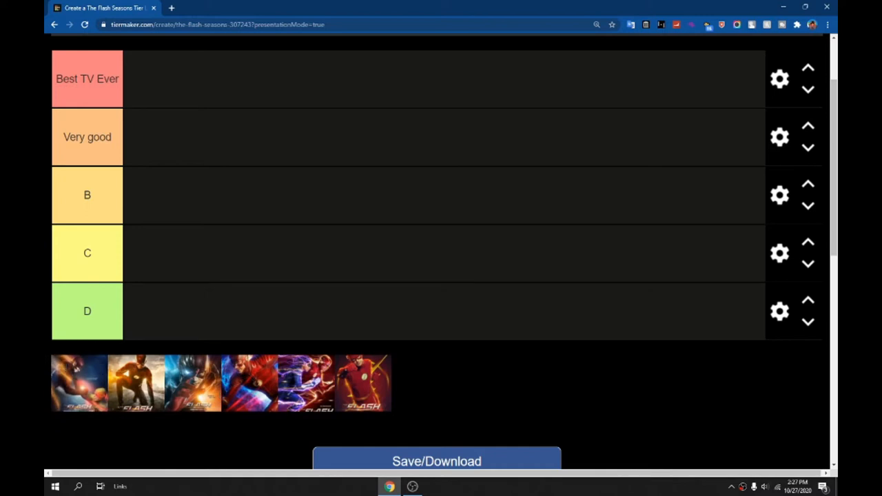
mouse_move(336, 444)
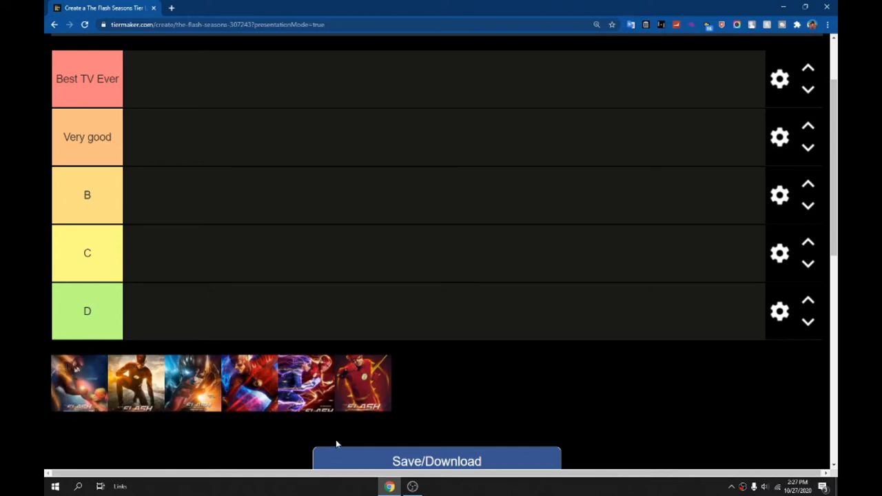
mouse_move(397, 391)
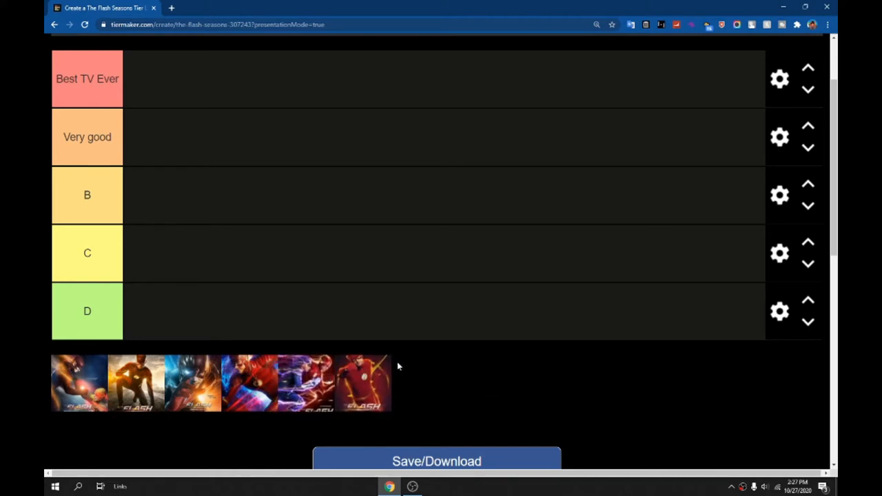
mouse_move(437, 374)
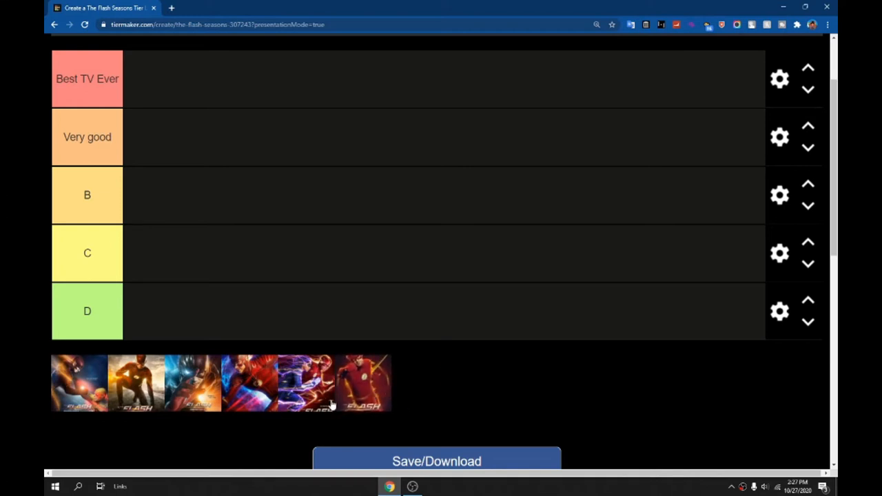
mouse_move(402, 400)
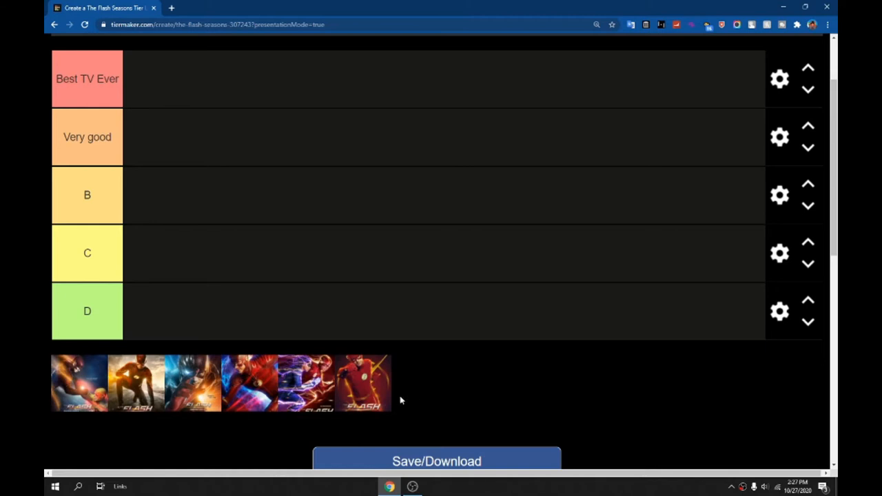
mouse_move(124, 411)
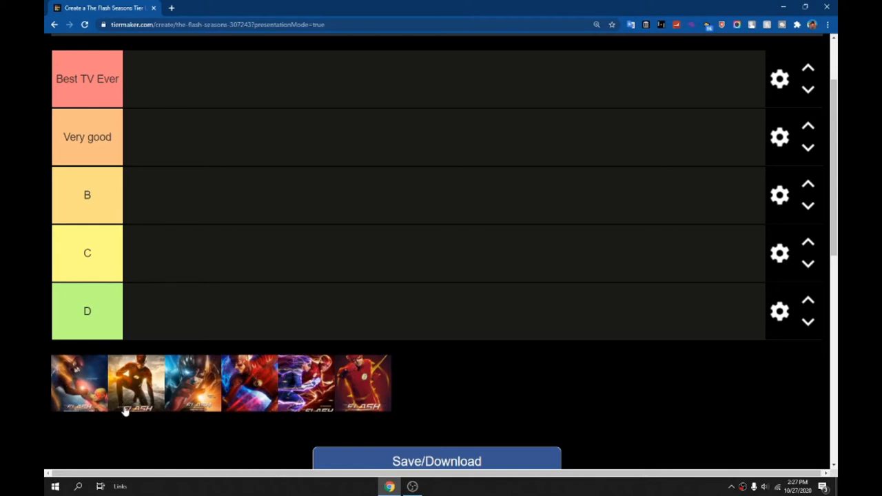
mouse_move(365, 200)
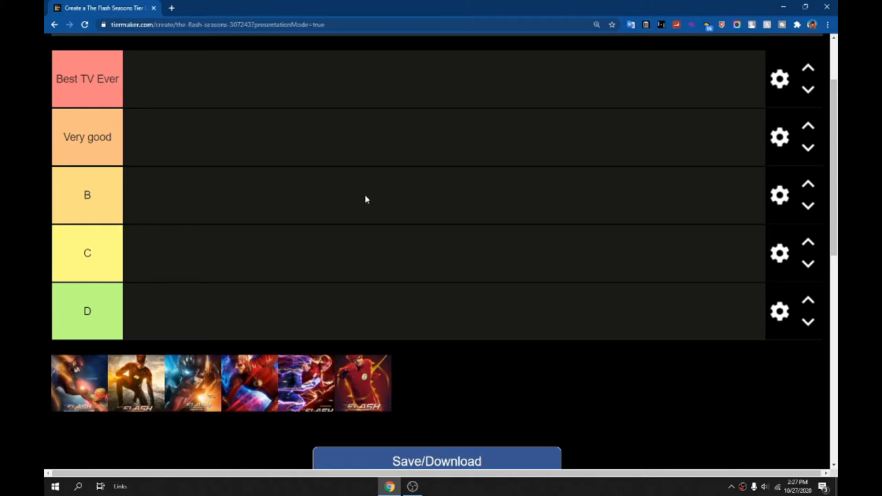
mouse_move(186, 380)
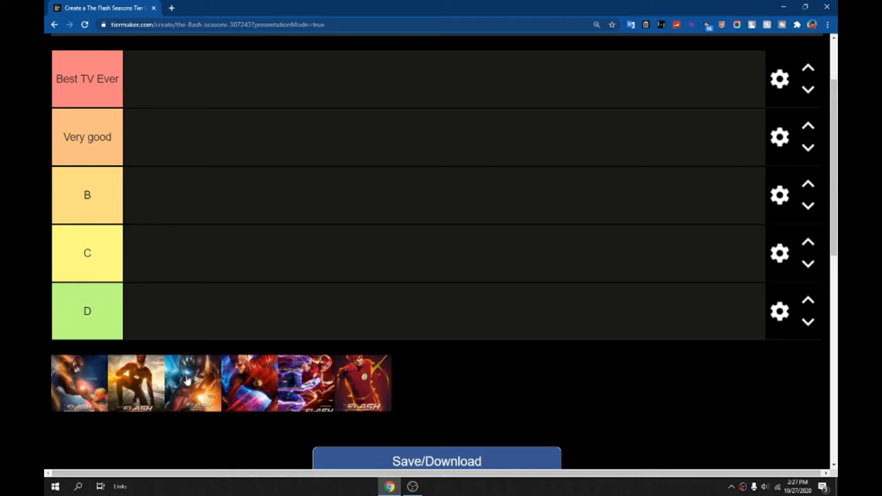
mouse_move(281, 421)
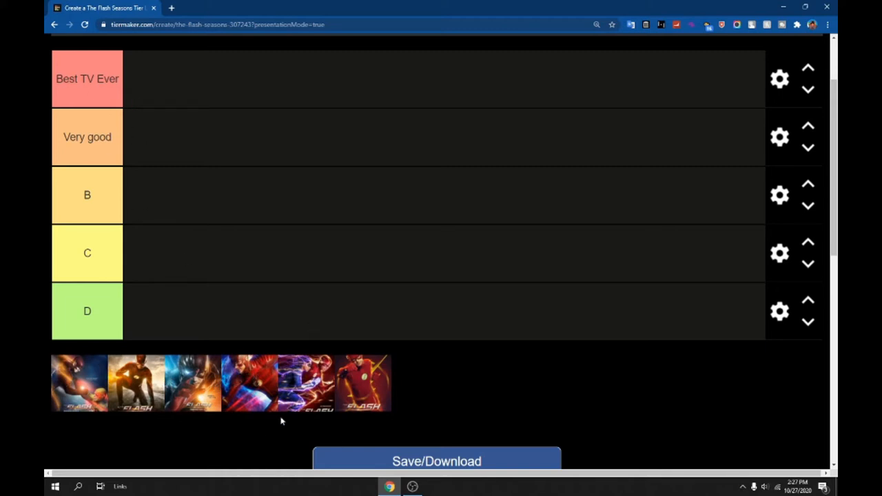
double_click(96, 78)
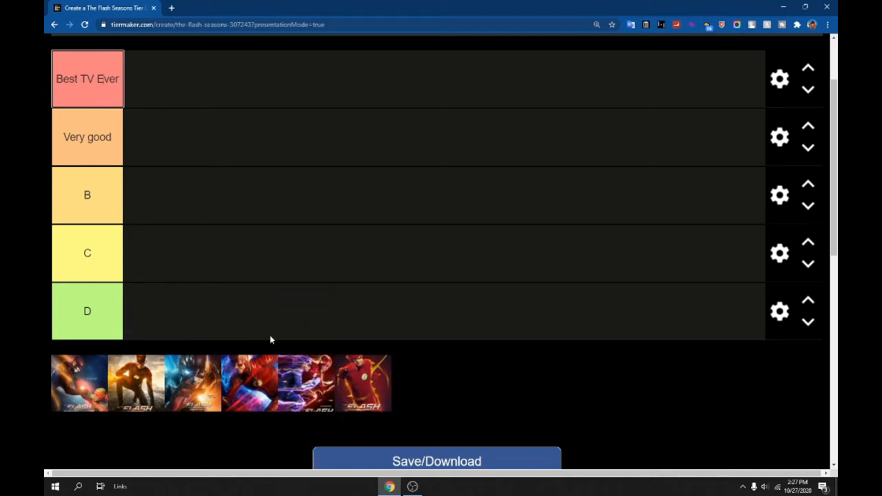
mouse_move(324, 398)
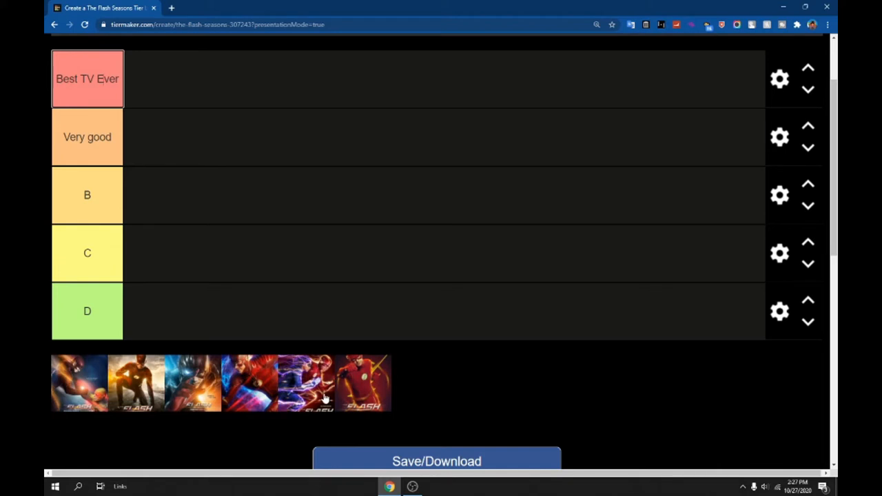
mouse_move(265, 301)
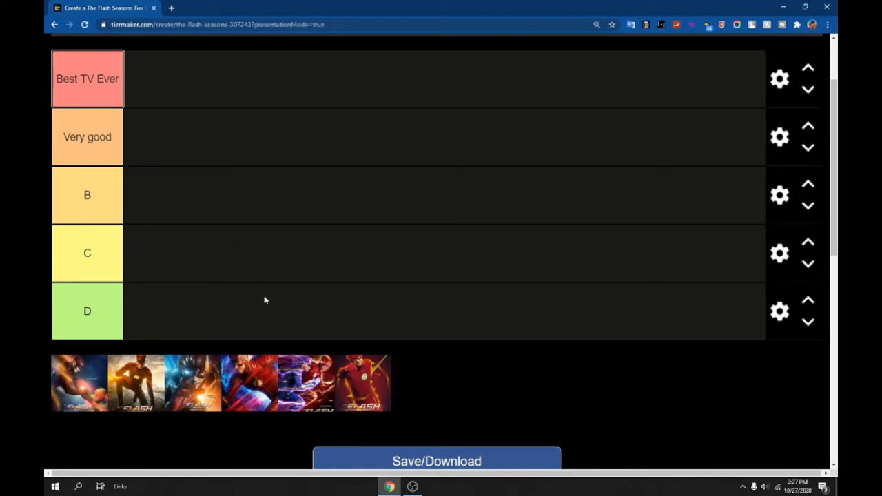
mouse_move(383, 364)
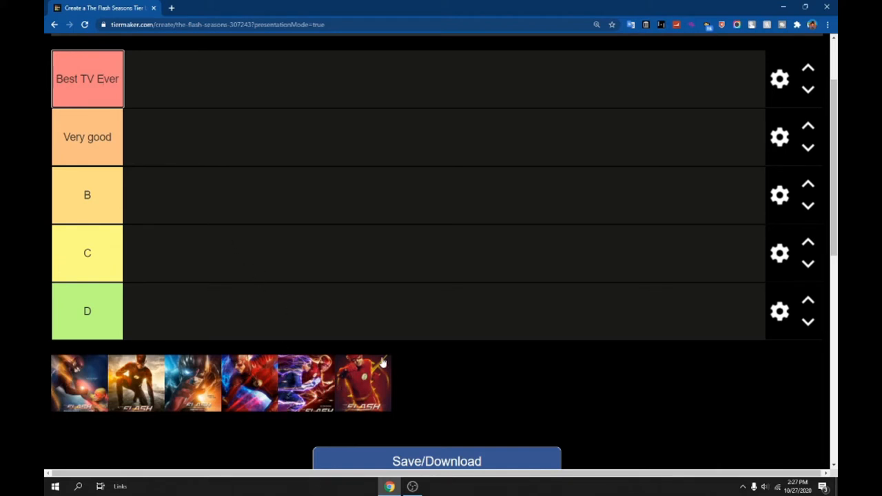
mouse_move(127, 350)
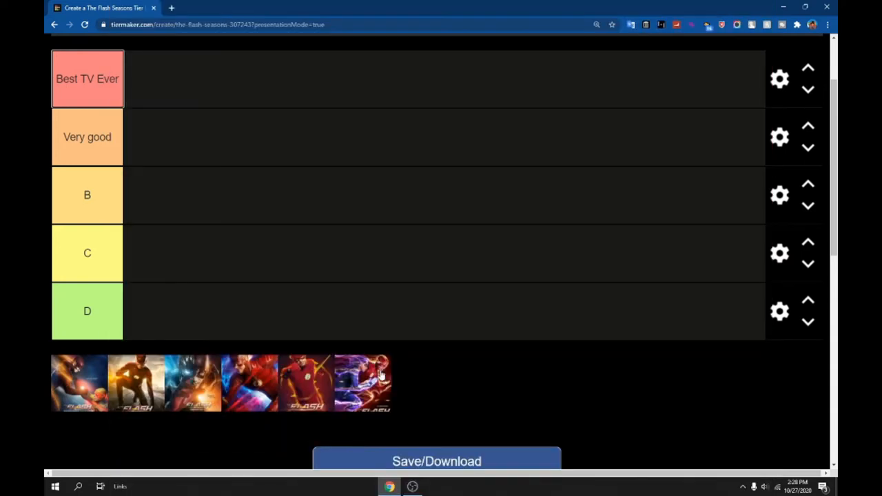
left_click_drag(361, 383, 150, 311)
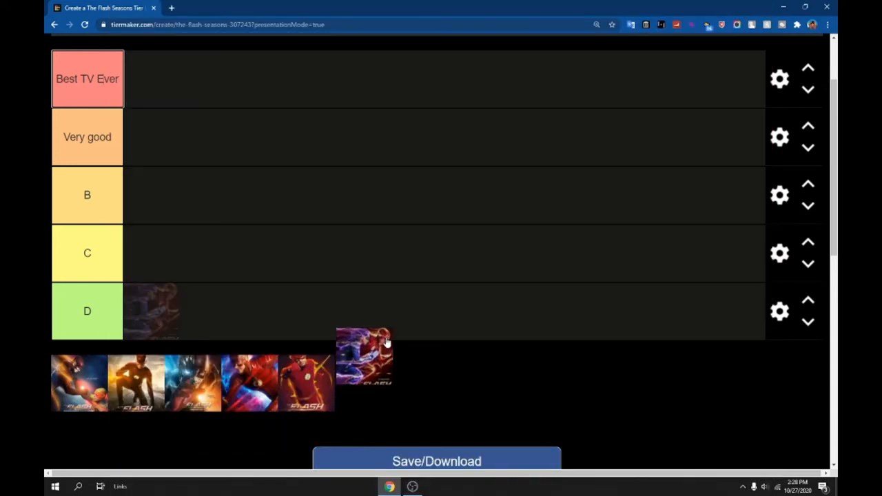
left_click_drag(364, 355, 186, 255)
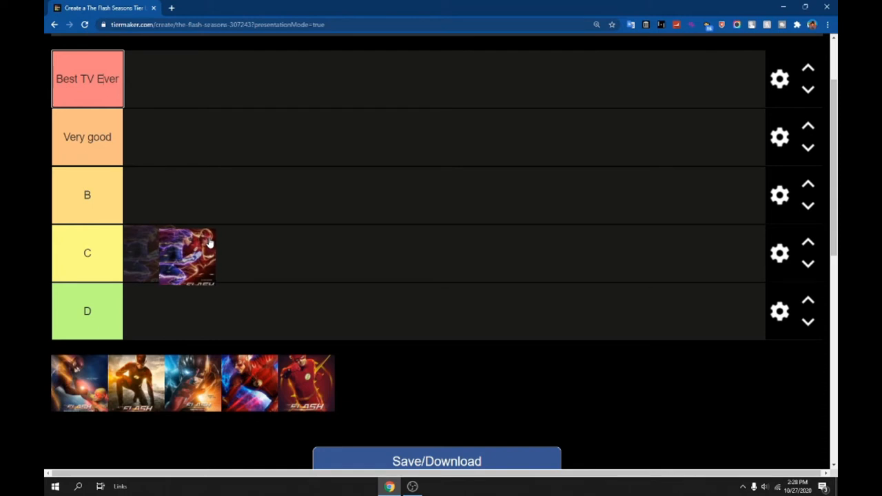
left_click_drag(186, 254, 152, 311)
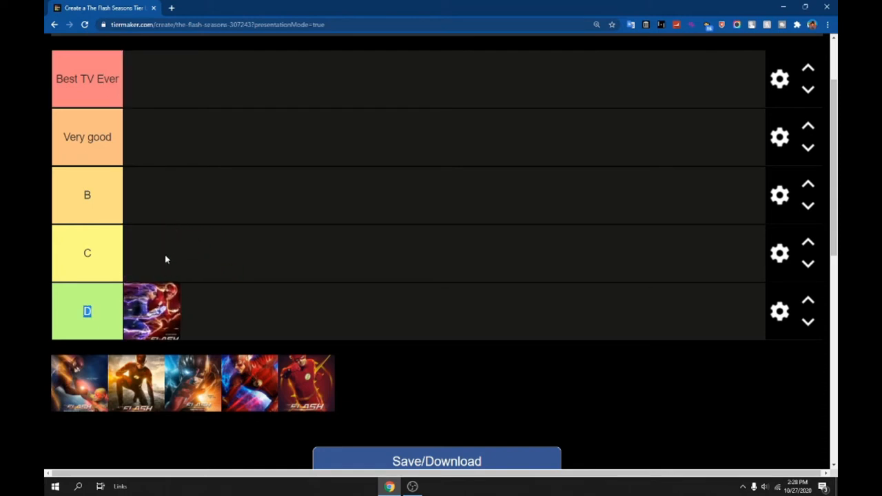
left_click_drag(152, 311, 151, 259)
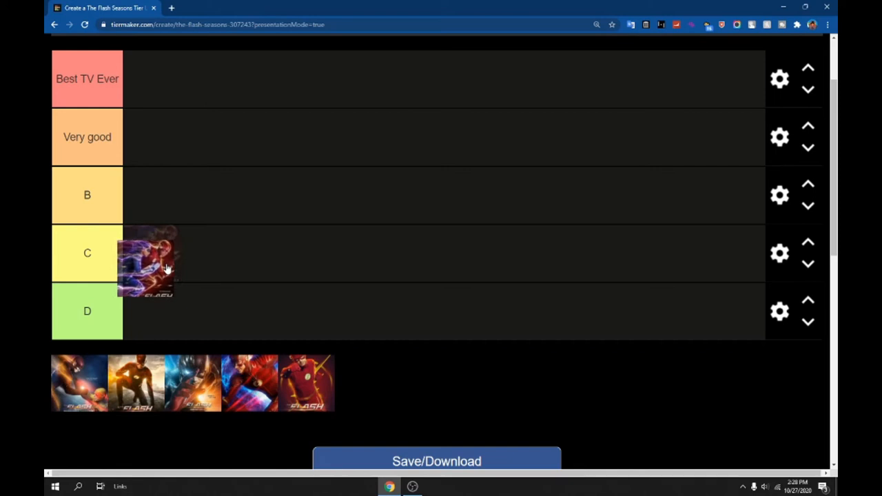
left_click_drag(149, 261, 153, 309)
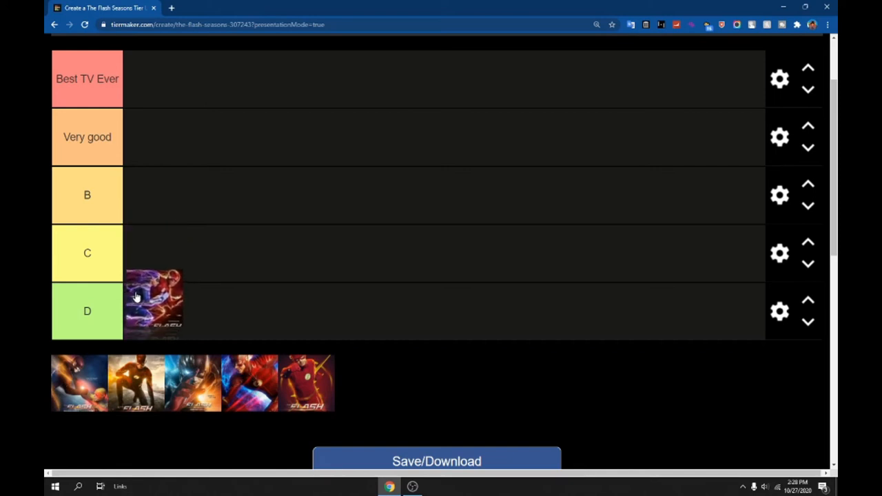
left_click_drag(152, 303, 257, 269)
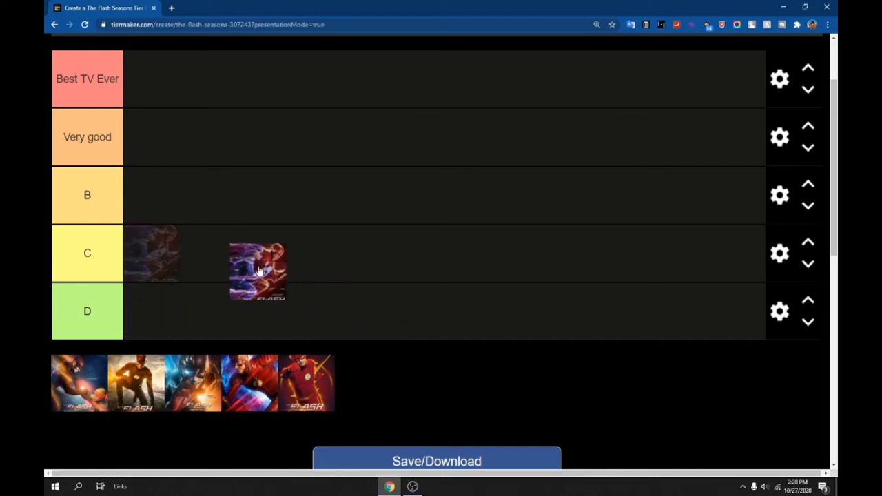
left_click_drag(256, 270, 152, 253)
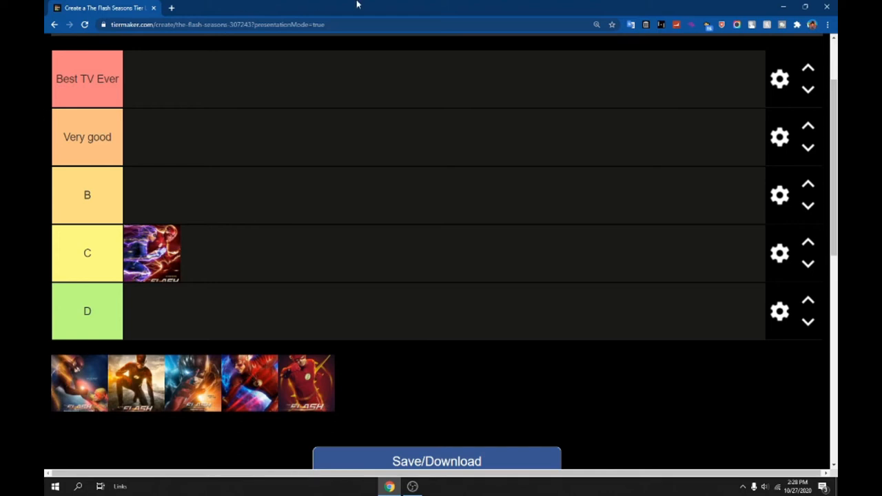
left_click_drag(151, 253, 210, 206)
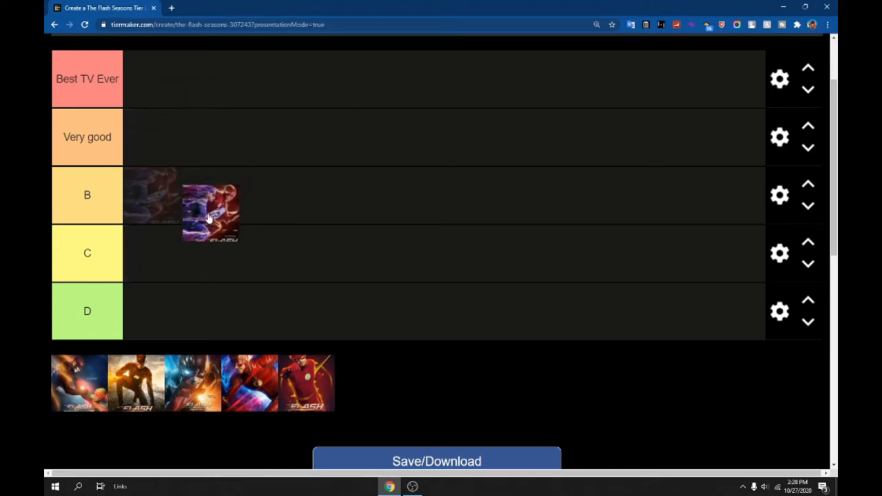
left_click_drag(209, 204, 227, 86)
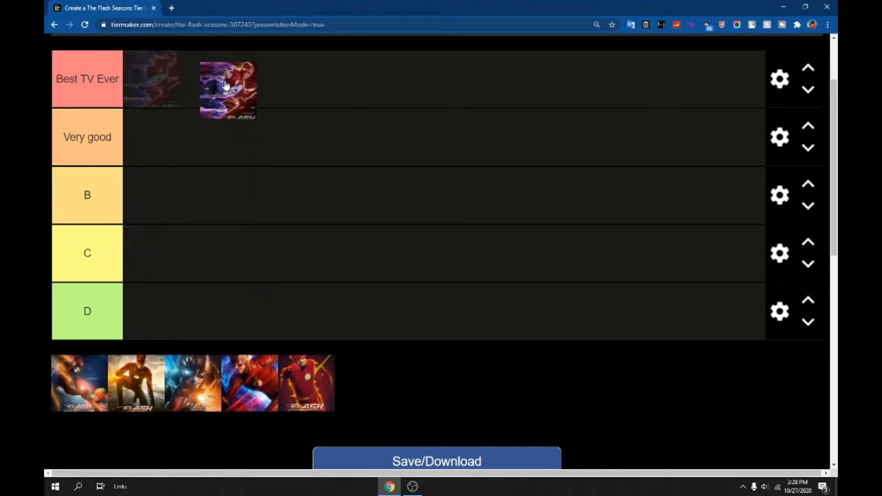
left_click_drag(228, 85, 413, 221)
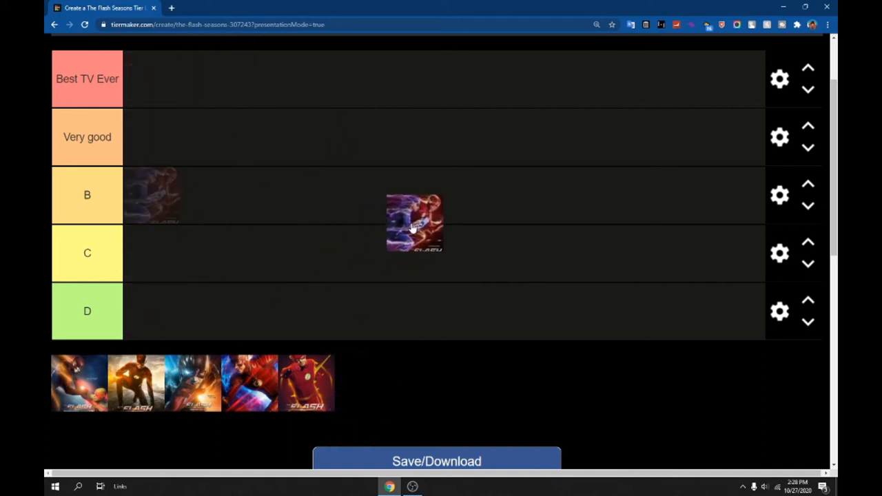
left_click_drag(413, 224, 250, 262)
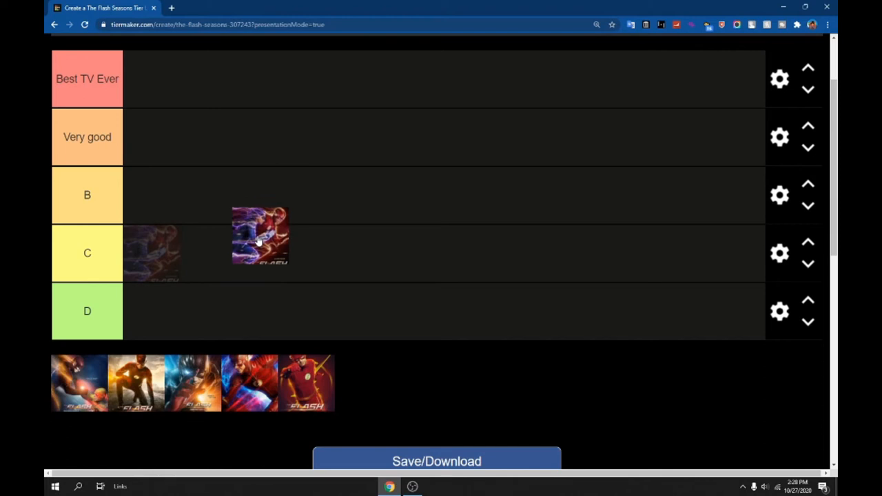
left_click_drag(259, 237, 152, 253)
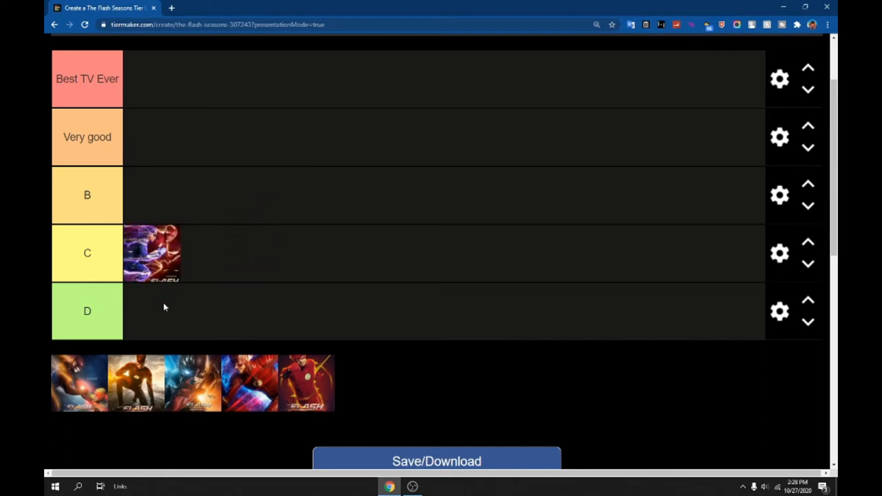
mouse_move(265, 350)
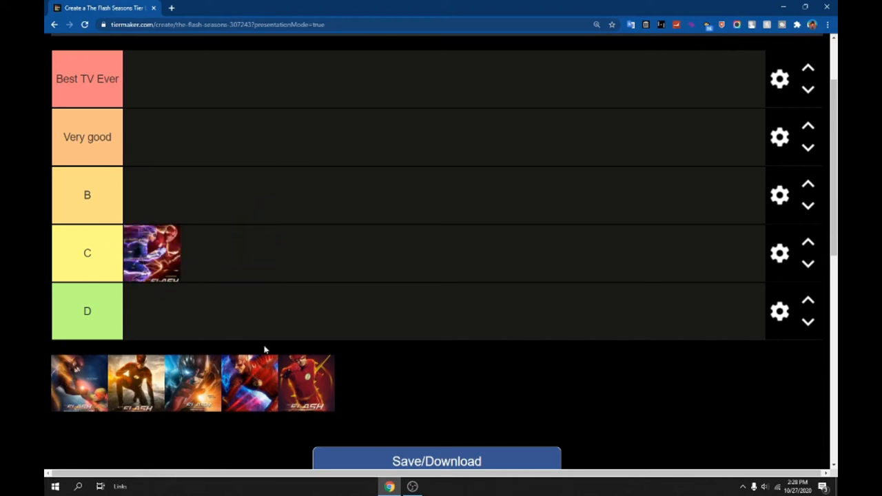
mouse_move(281, 397)
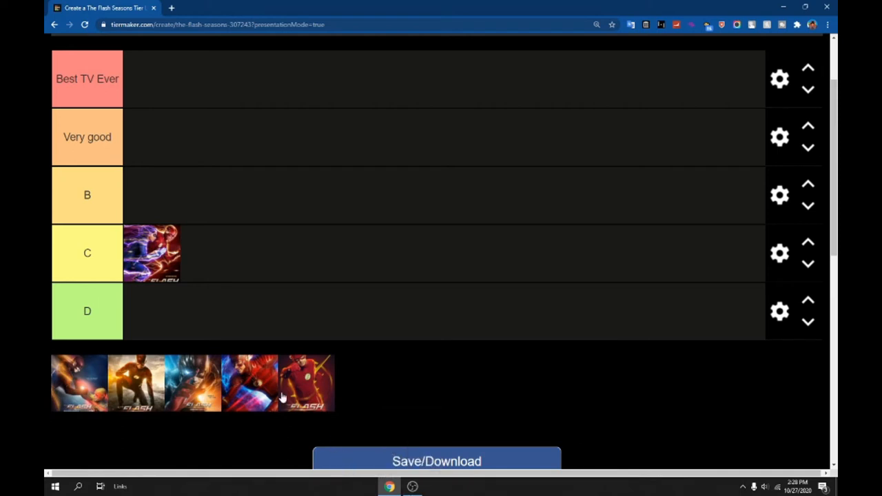
mouse_move(474, 401)
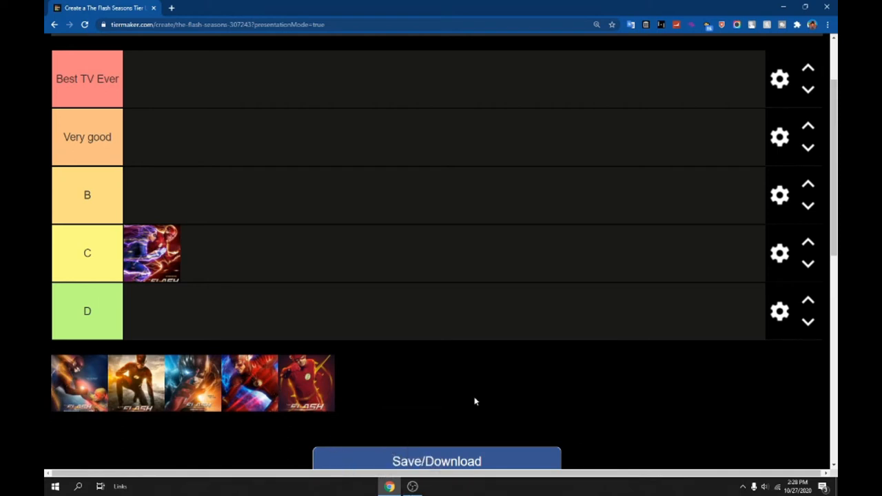
mouse_move(281, 406)
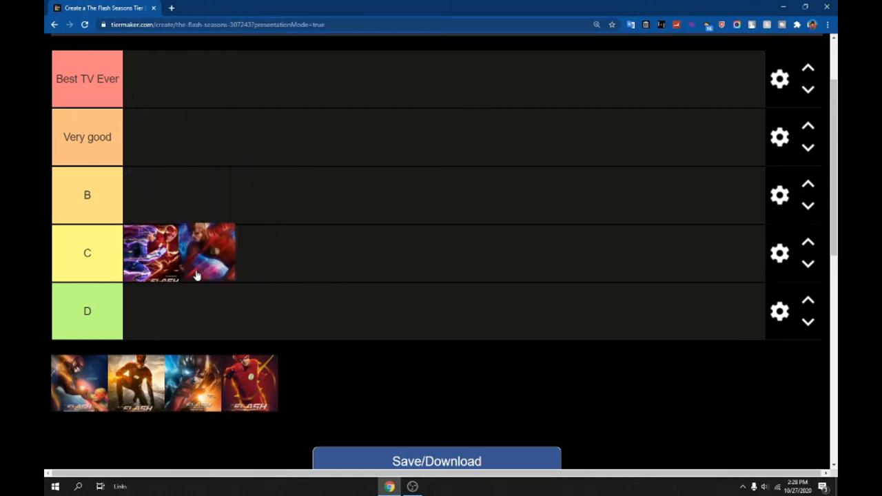
left_click_drag(207, 254, 267, 330)
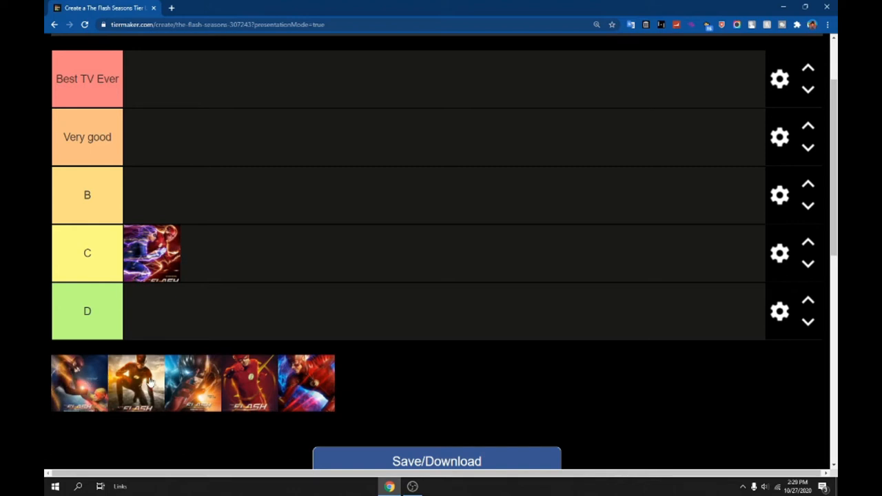
mouse_move(47, 171)
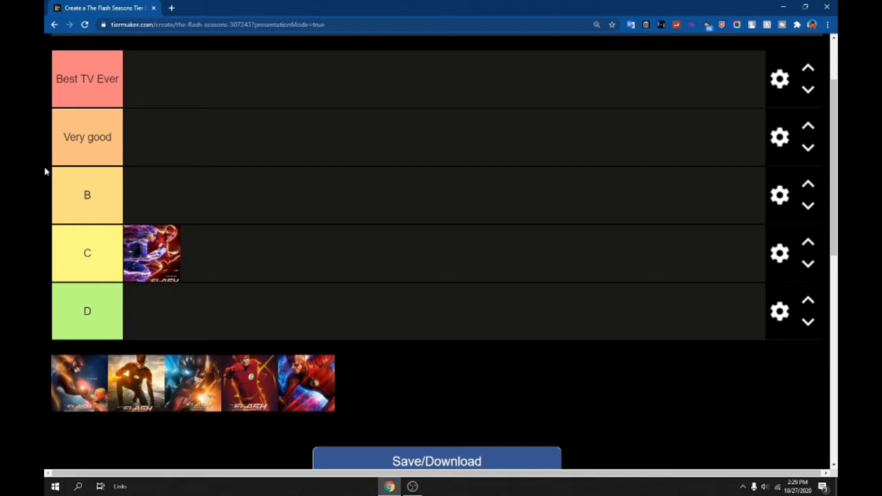
Step: Drag the rightmost unranked Flash season poster into the start of the Very good tier
left_click_drag(314, 383, 318, 311)
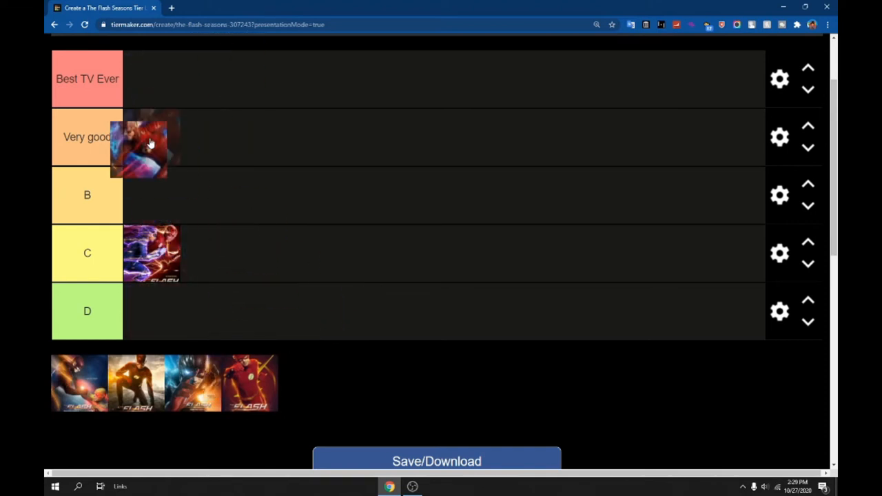
left_click_drag(145, 144, 264, 148)
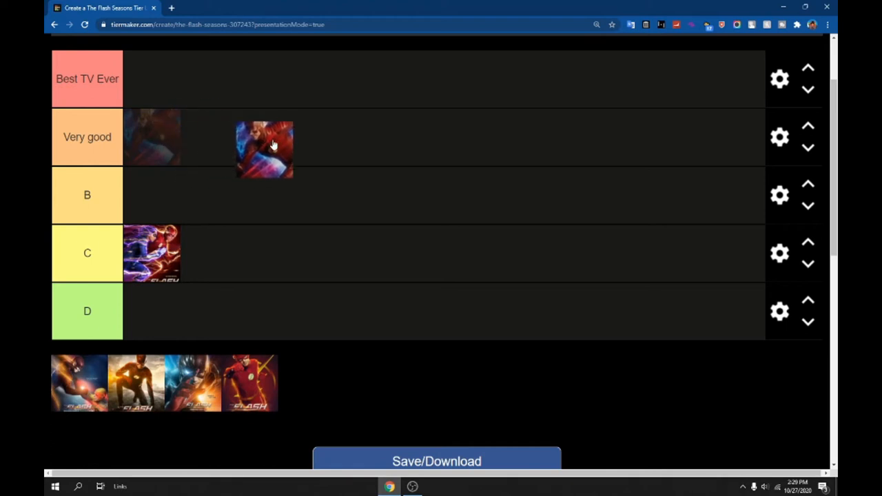
left_click_drag(264, 149, 207, 137)
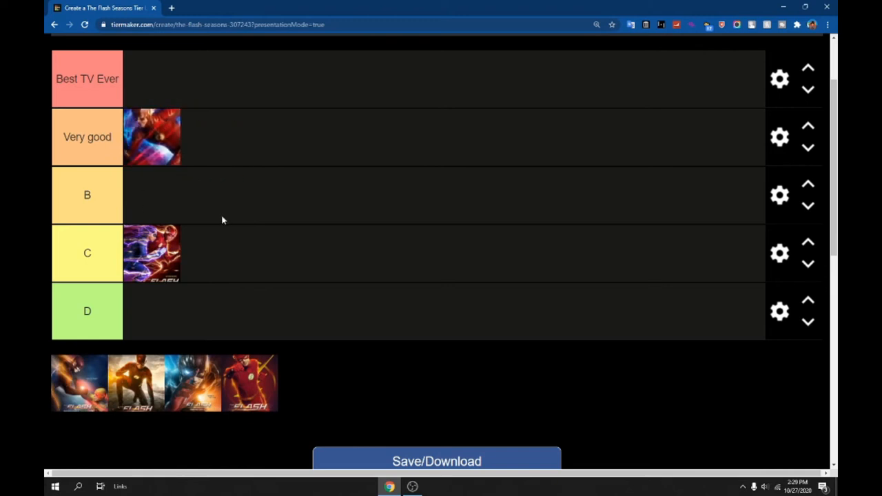
mouse_move(221, 190)
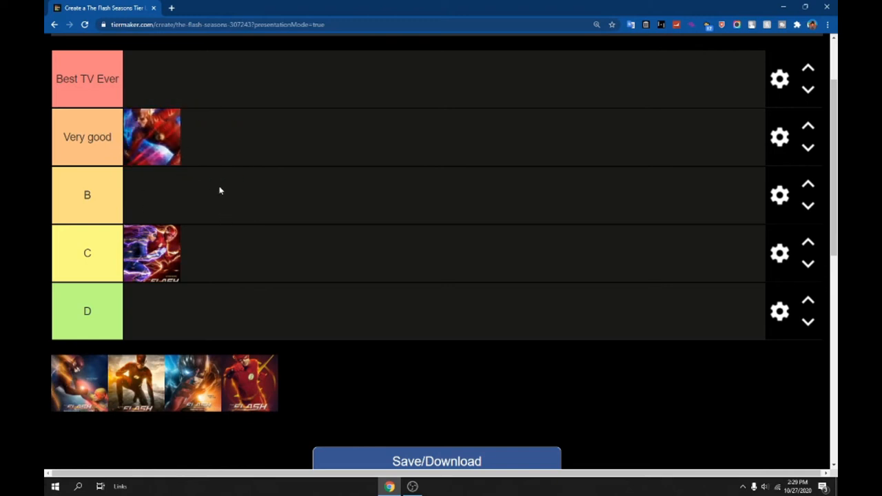
mouse_move(251, 202)
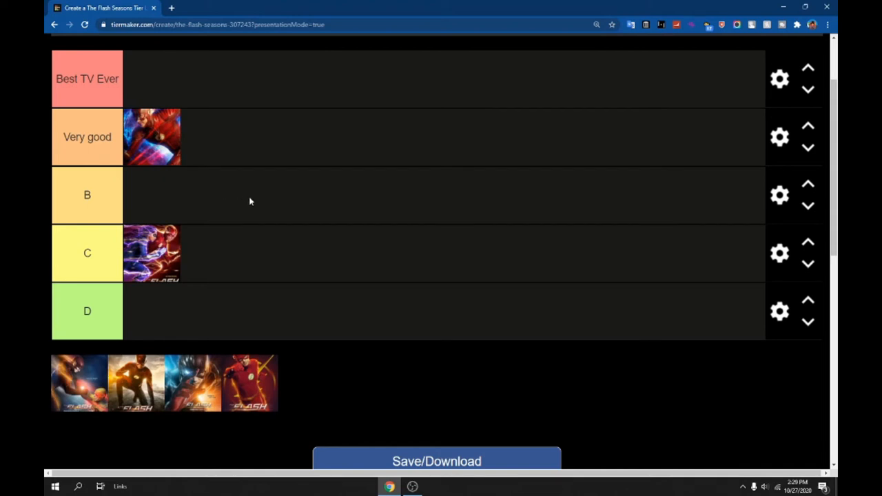
mouse_move(135, 352)
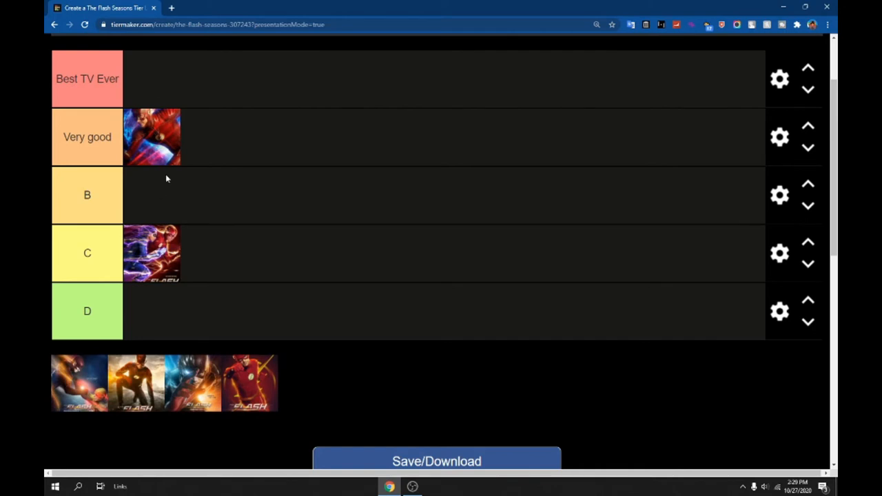
mouse_move(193, 247)
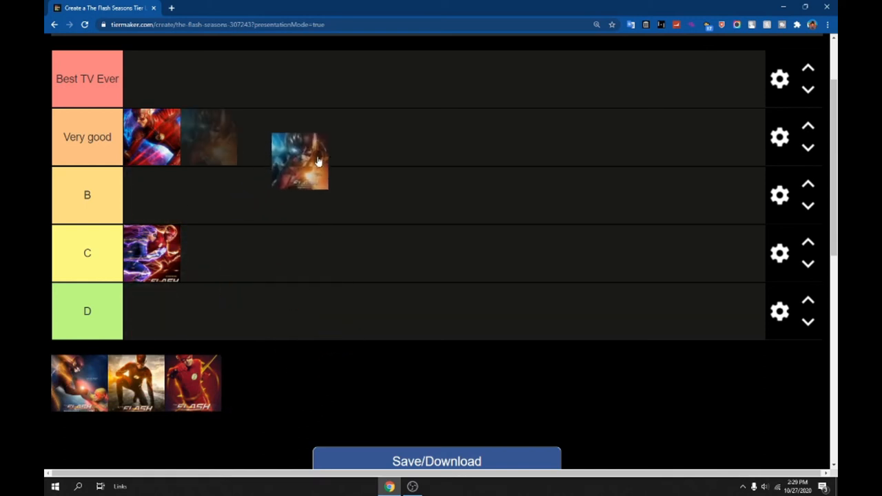
Step: Try the blue-toned season poster in B and Best TV Ever, settling it in Very good
left_click_drag(301, 163, 248, 181)
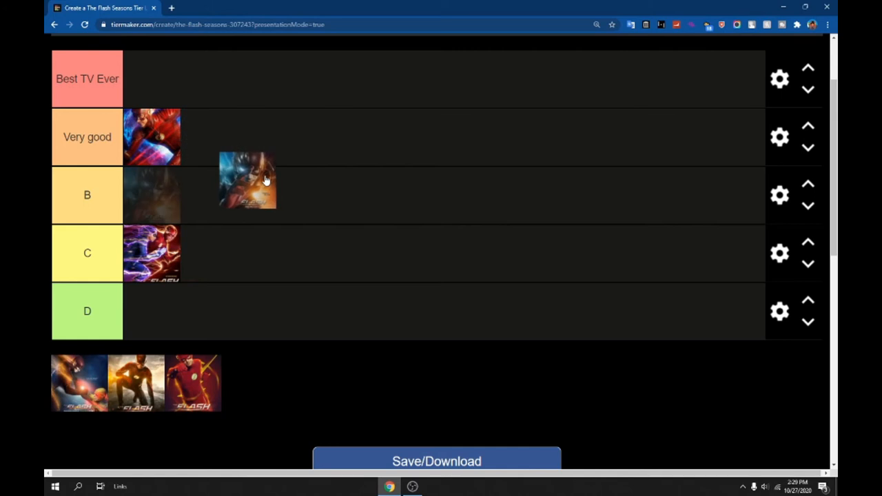
left_click_drag(248, 182, 268, 135)
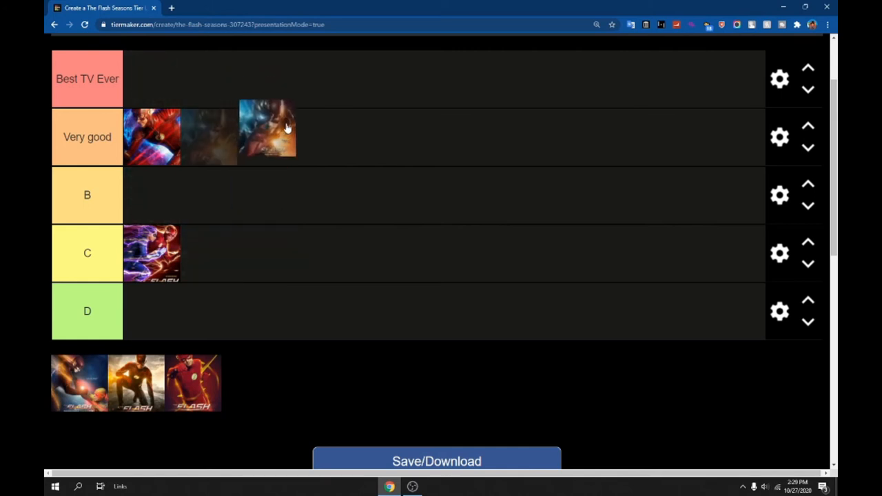
left_click_drag(268, 129, 270, 52)
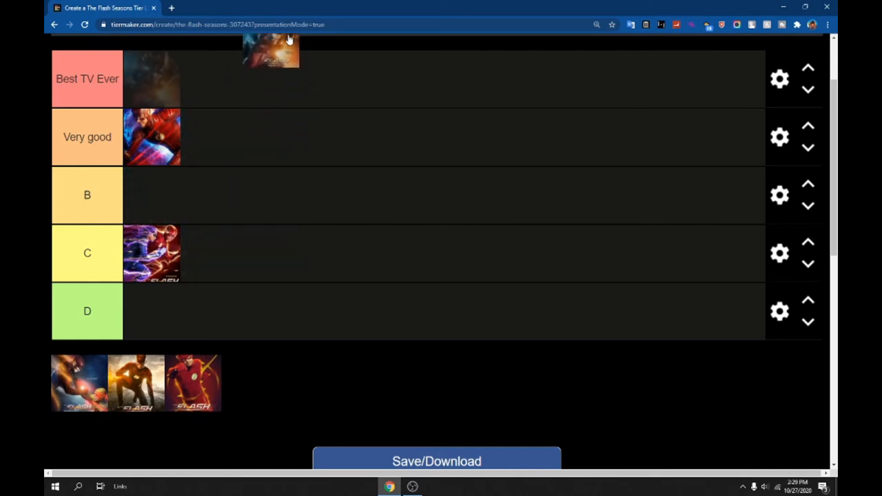
left_click_drag(270, 52, 231, 149)
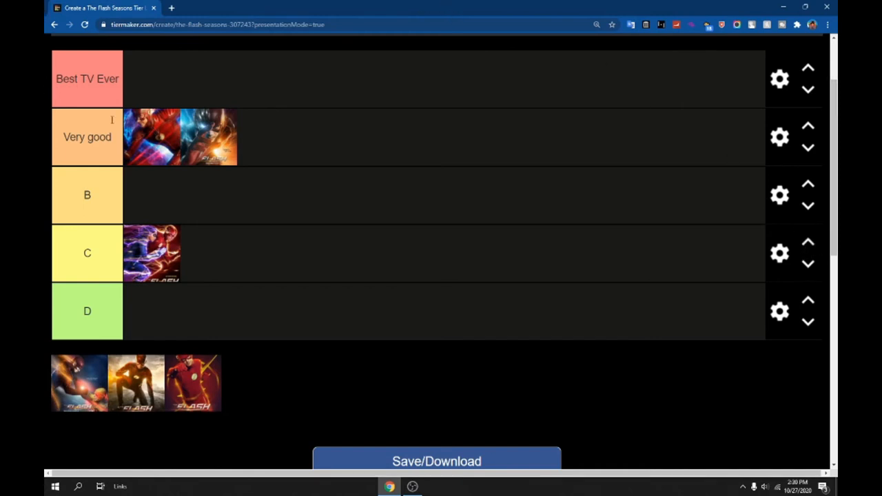
mouse_move(224, 173)
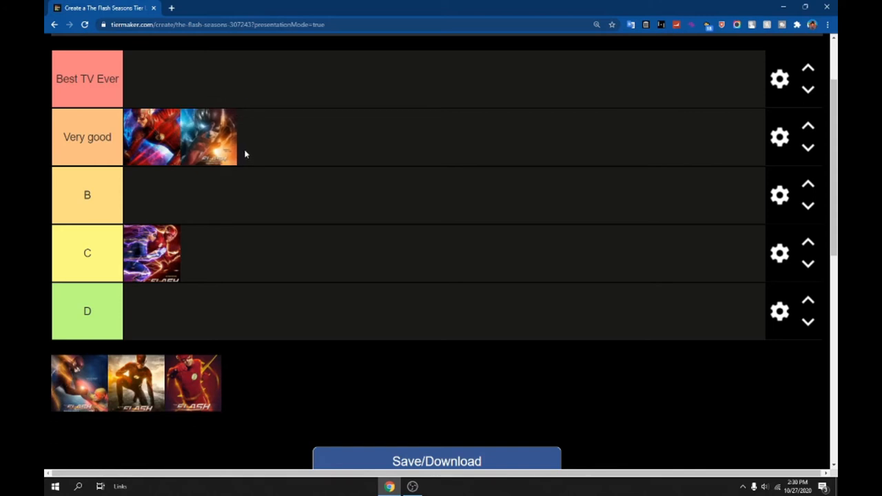
mouse_move(251, 141)
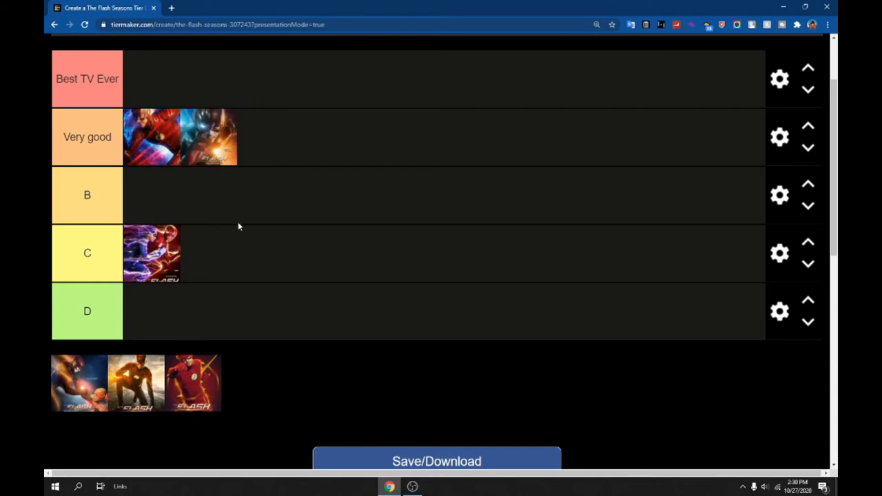
mouse_move(212, 372)
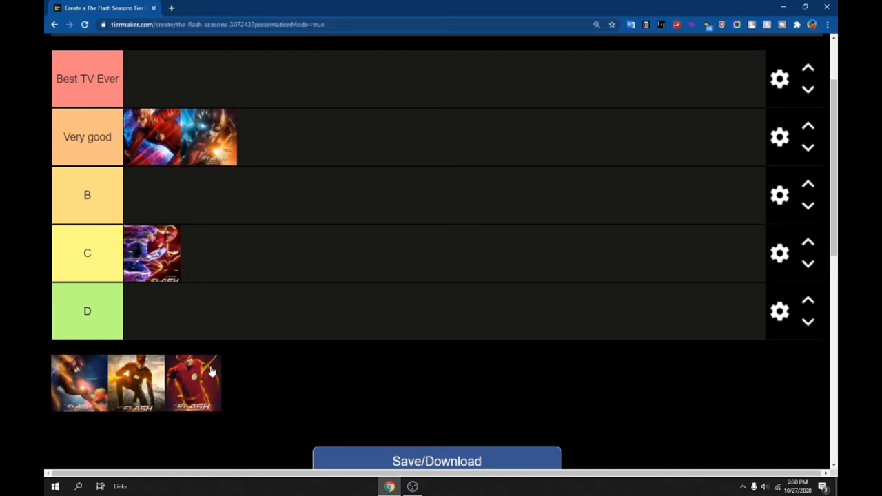
Step: Test the red-suit poster in tier B and return it to the unranked row
left_click_drag(193, 383, 152, 194)
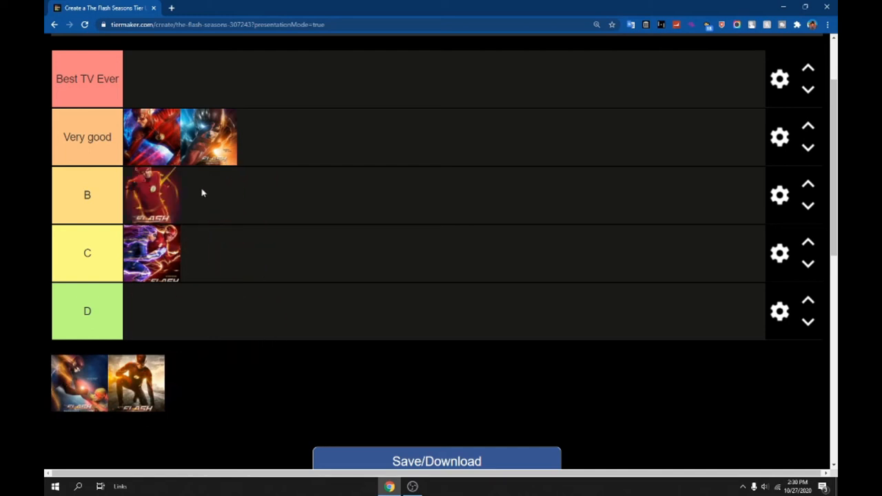
left_click_drag(152, 195, 193, 383)
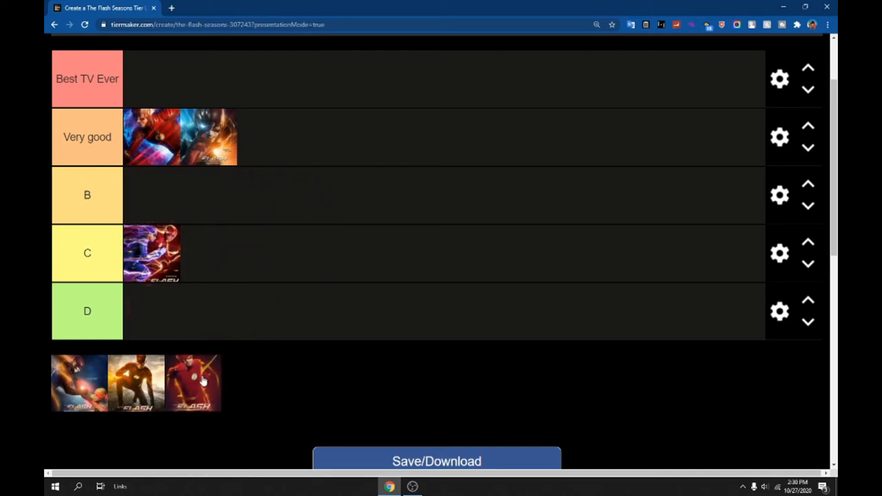
mouse_move(229, 388)
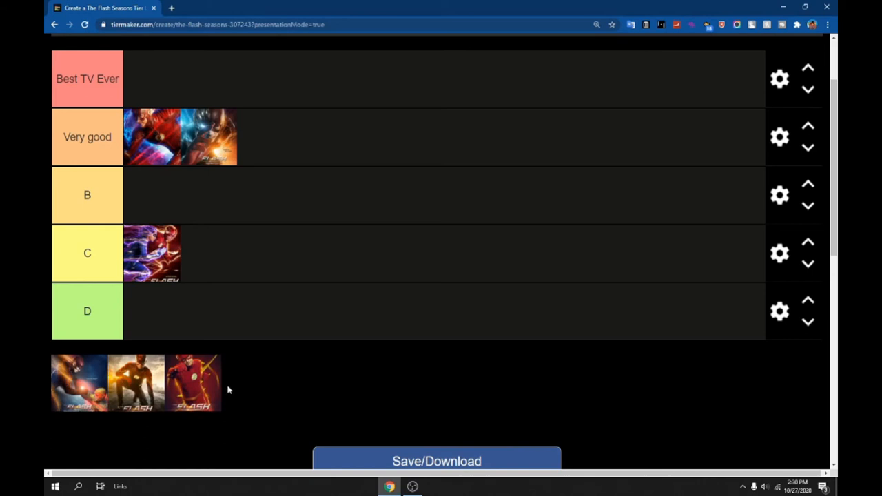
left_click_drag(192, 383, 289, 393)
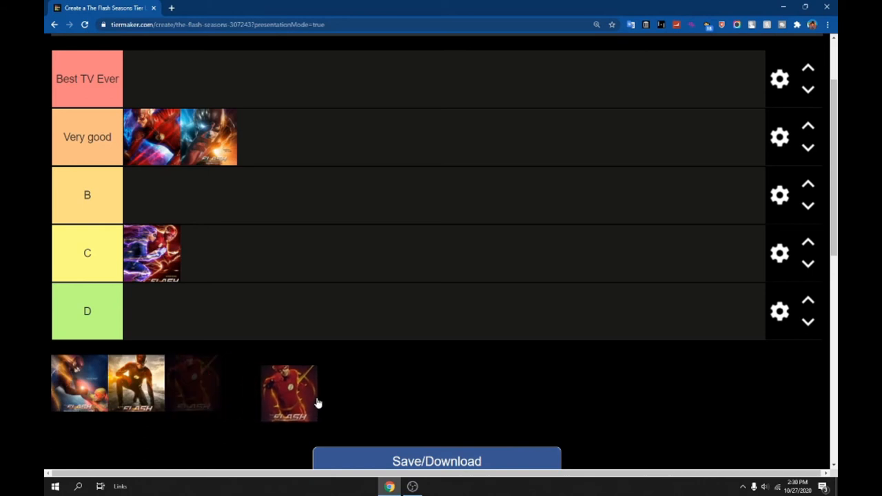
left_click_drag(289, 392, 213, 383)
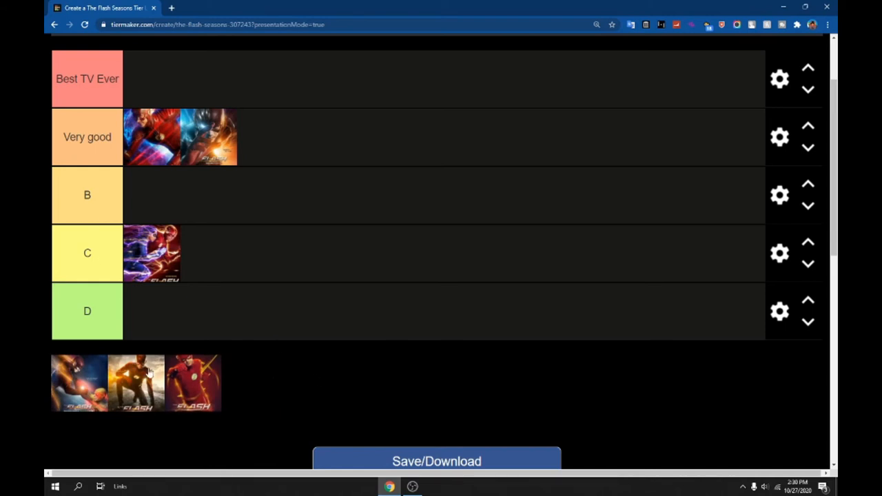
Step: Place the red-suit poster in tier B after briefly trying it in Very good
left_click_drag(193, 383, 275, 137)
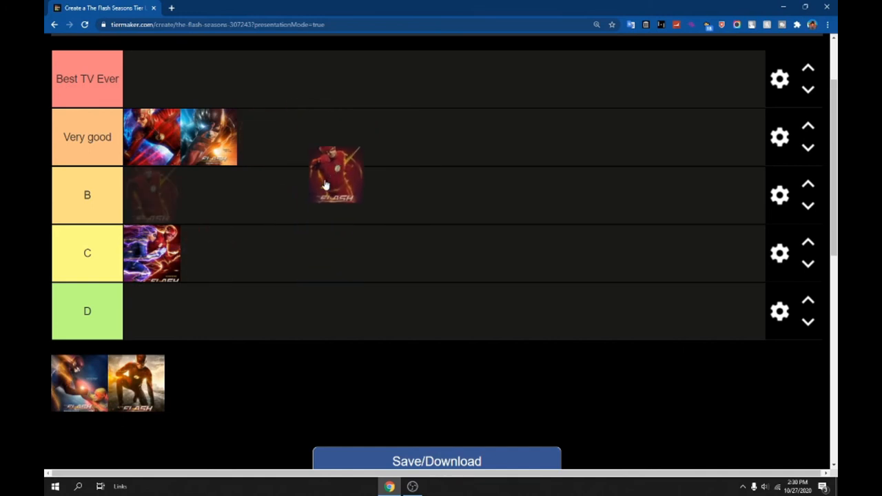
left_click_drag(333, 176, 151, 196)
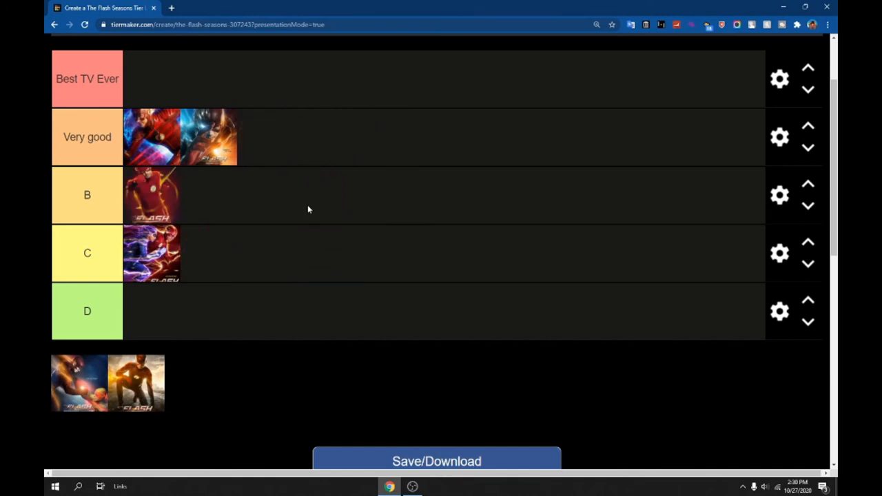
left_click_drag(152, 196, 237, 136)
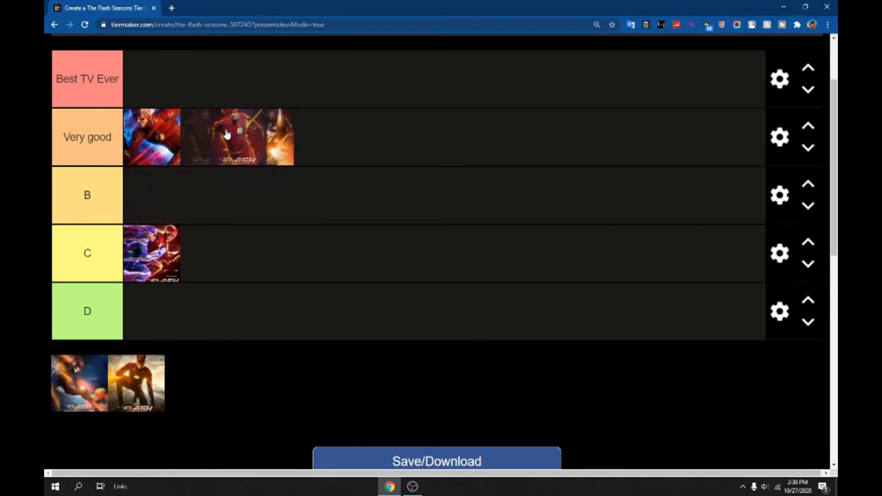
left_click_drag(237, 136, 152, 196)
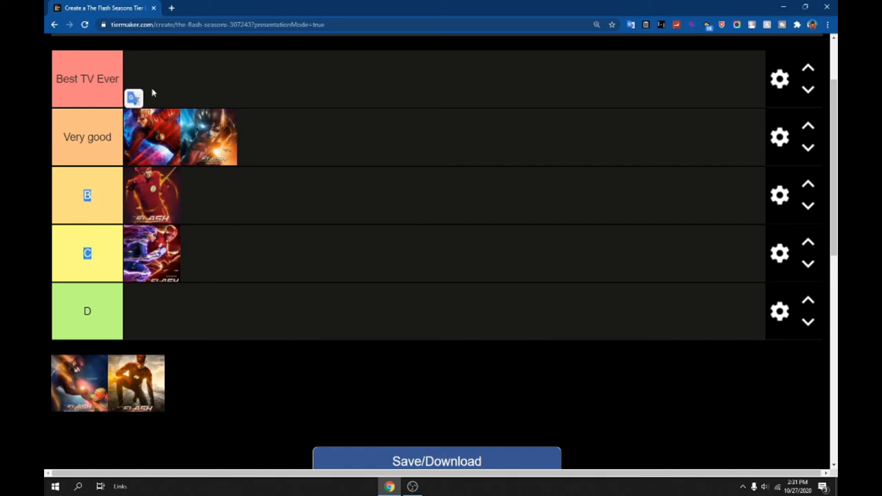
mouse_move(604, 288)
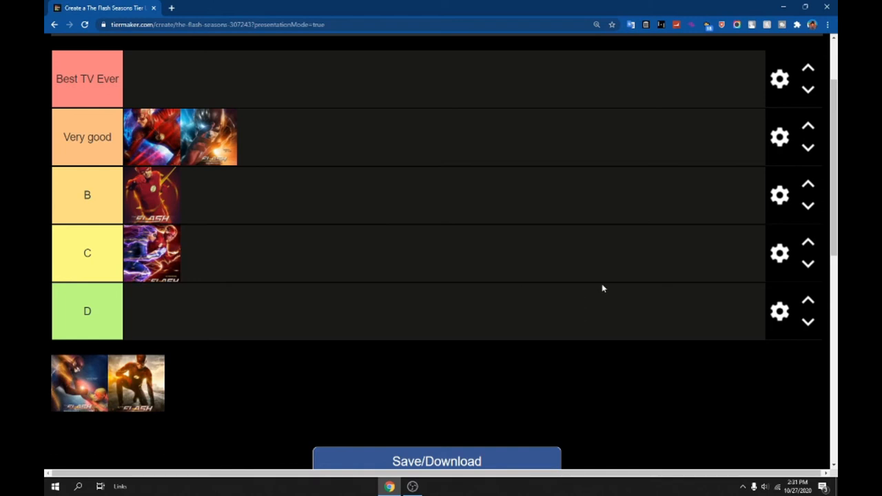
mouse_move(504, 212)
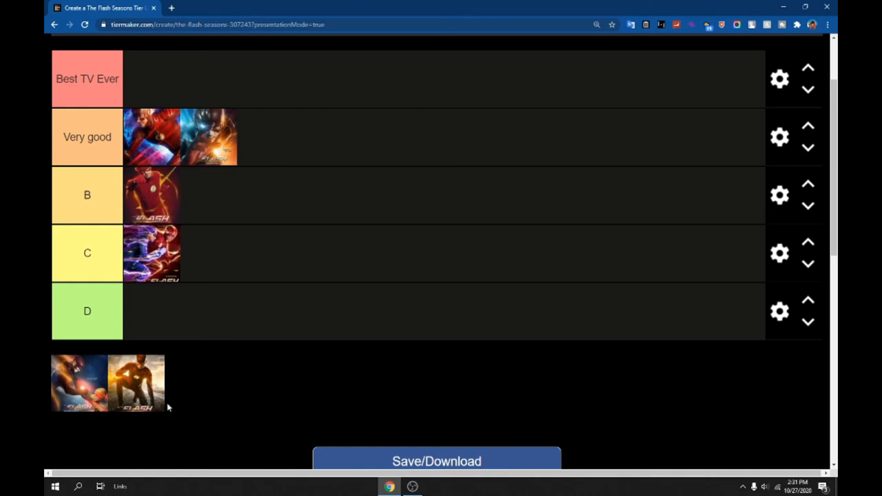
mouse_move(158, 383)
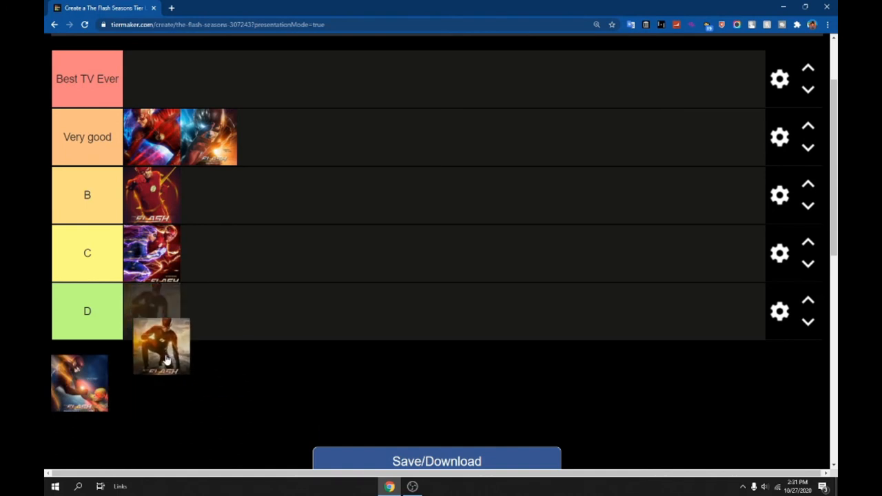
left_click_drag(162, 345, 135, 383)
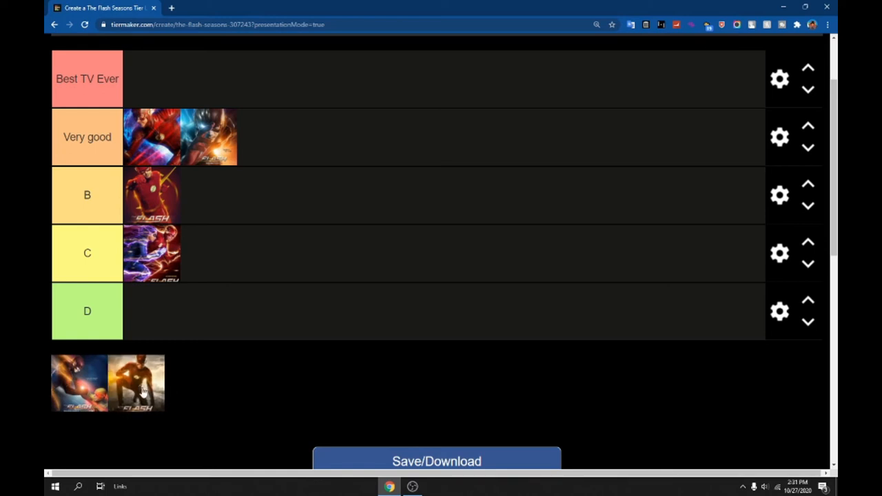
mouse_move(163, 385)
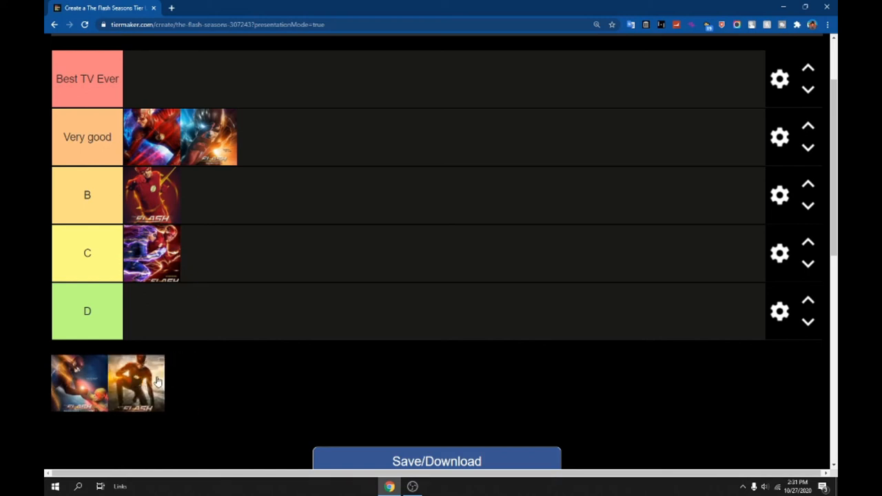
mouse_move(185, 309)
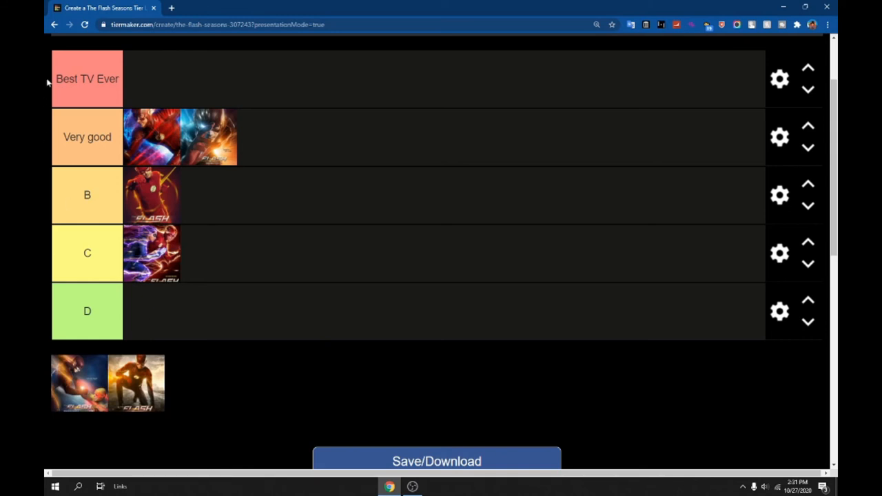
mouse_move(159, 383)
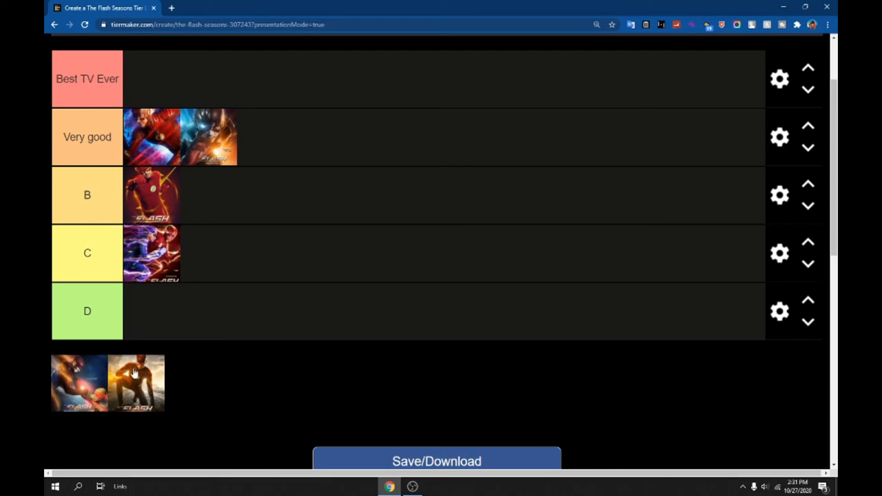
mouse_move(131, 375)
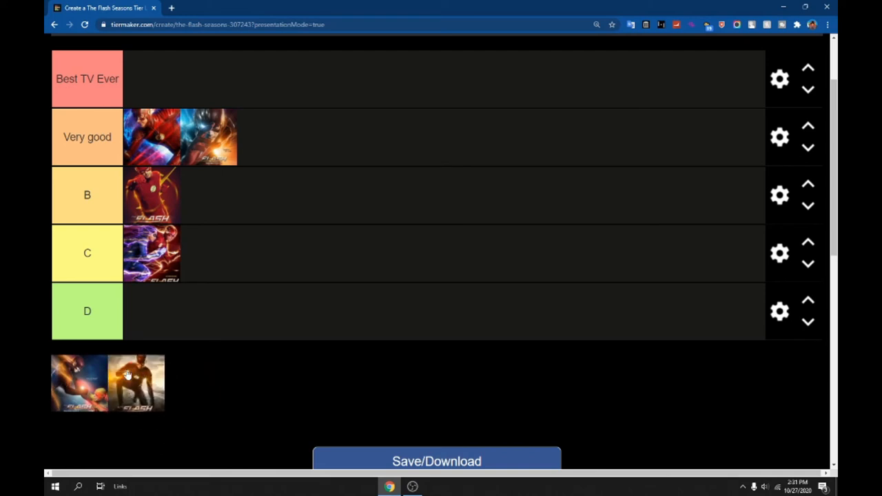
left_click_drag(135, 383, 232, 388)
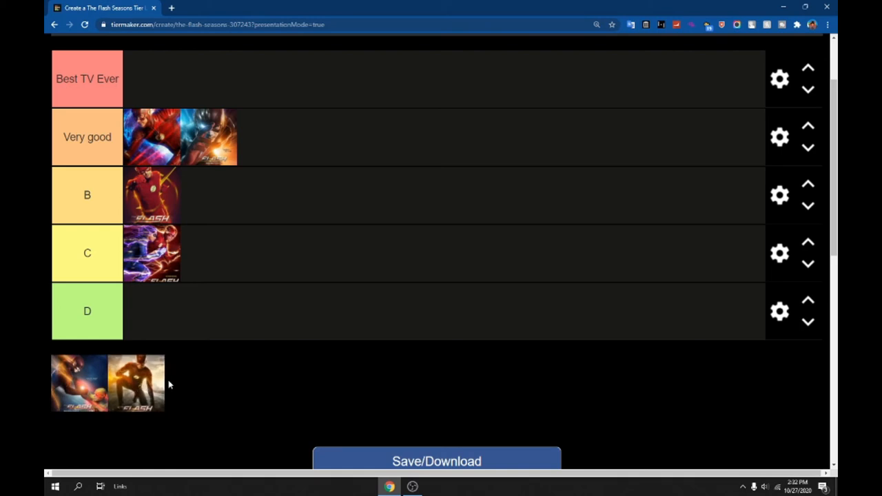
mouse_move(185, 374)
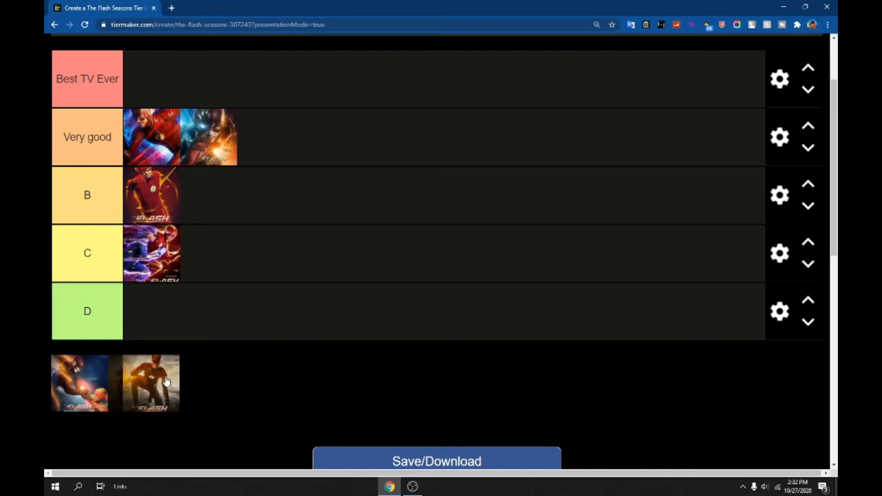
left_click_drag(152, 383, 152, 311)
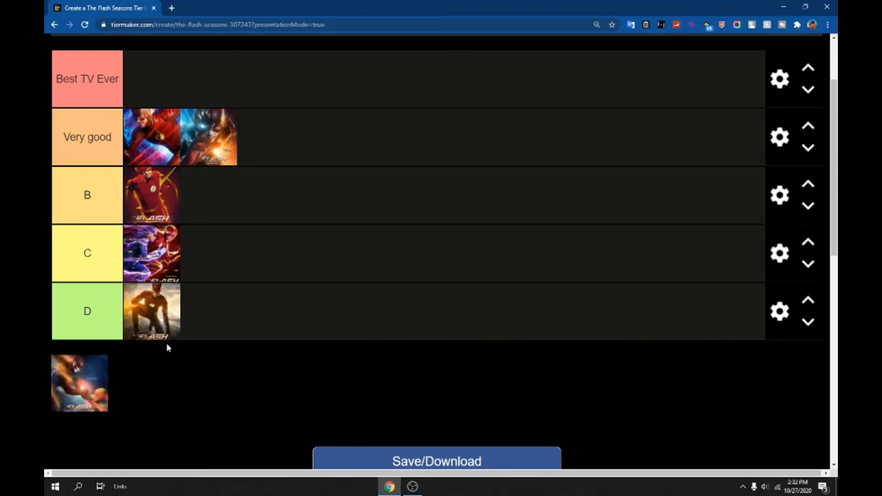
left_click_drag(152, 311, 135, 383)
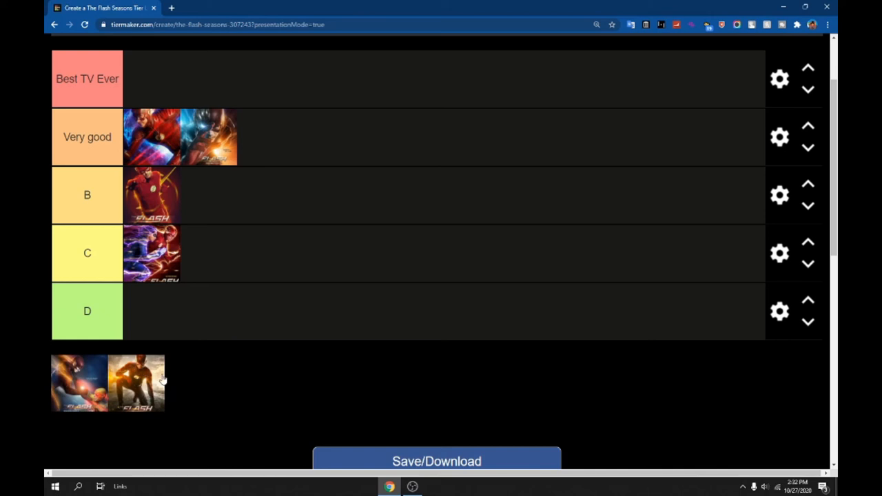
mouse_move(182, 371)
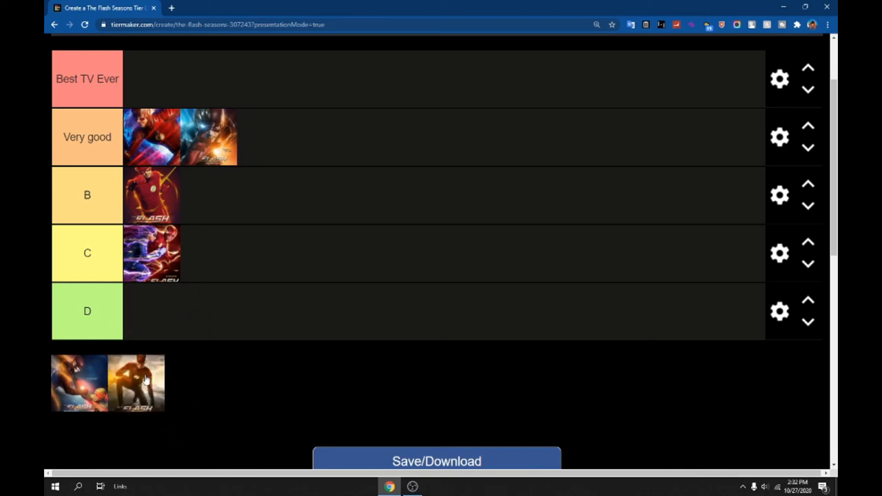
Step: Drag the two remaining season posters into the Best TV Ever tier
left_click_drag(137, 383, 330, 289)
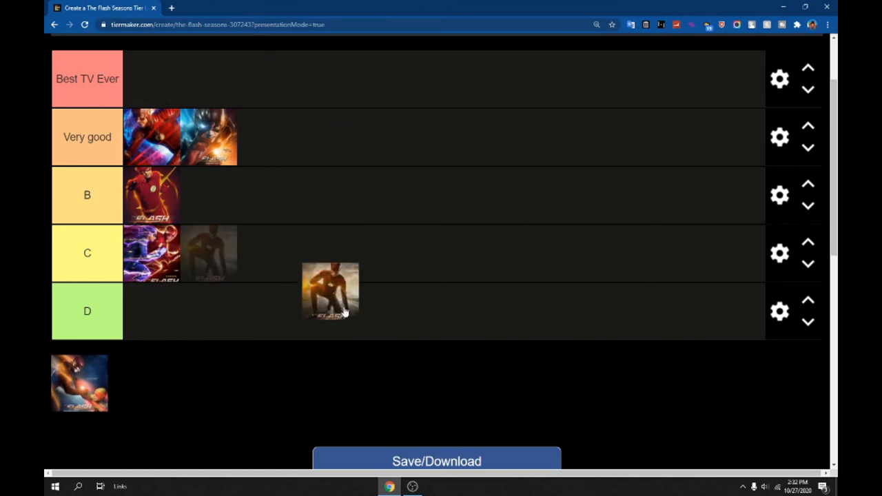
left_click_drag(331, 289, 320, 66)
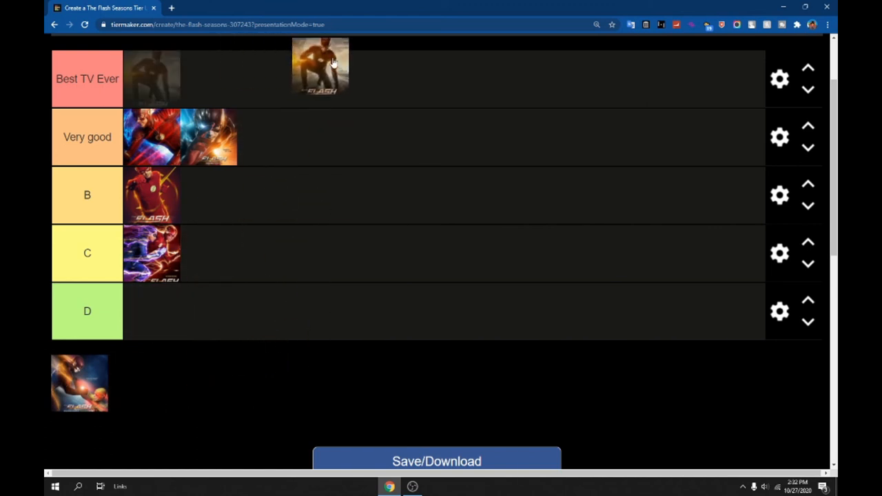
left_click_drag(320, 66, 278, 88)
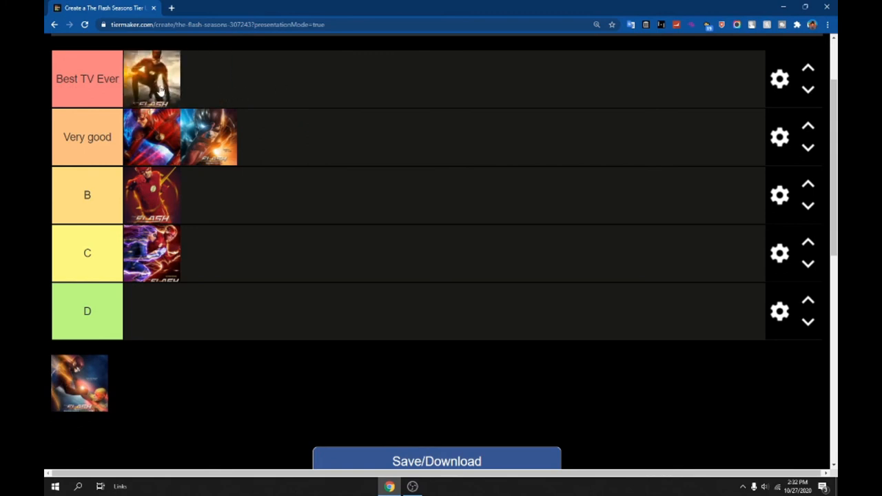
mouse_move(199, 84)
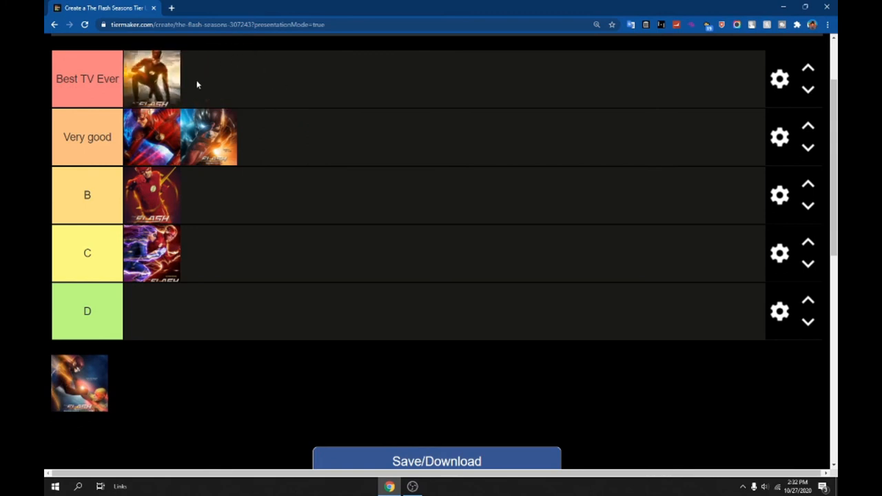
mouse_move(107, 405)
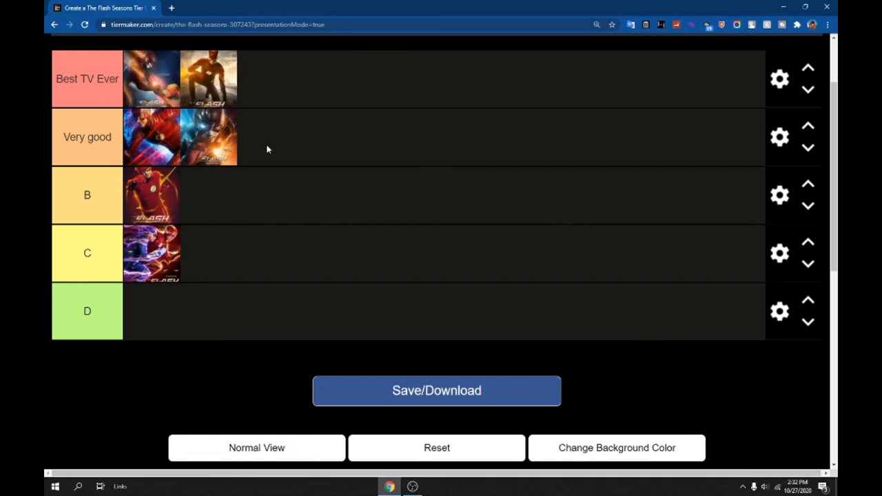
mouse_move(191, 351)
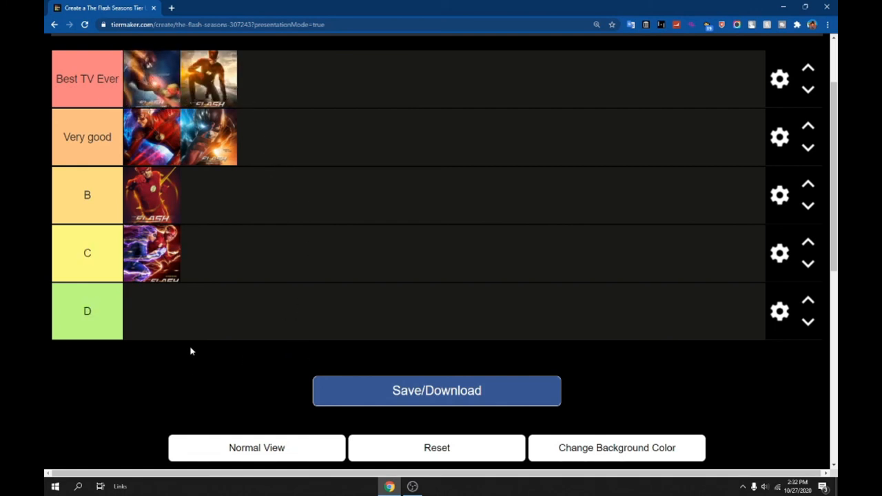
mouse_move(445, 143)
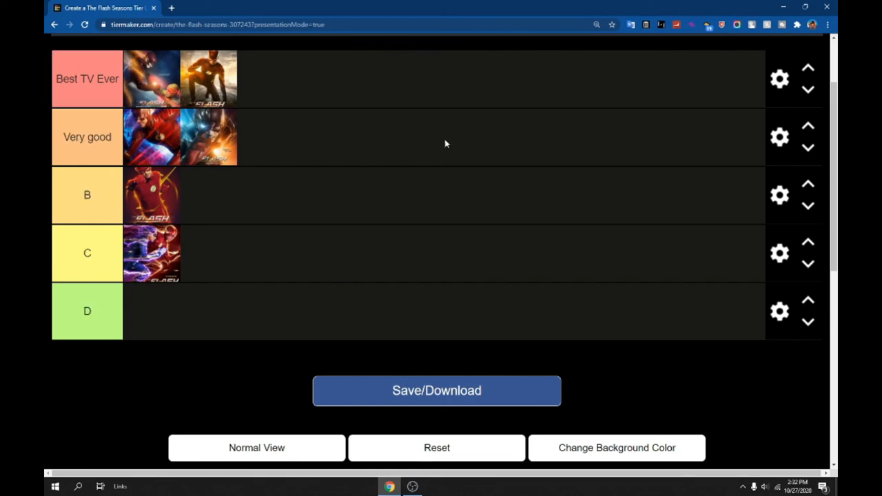
mouse_move(173, 302)
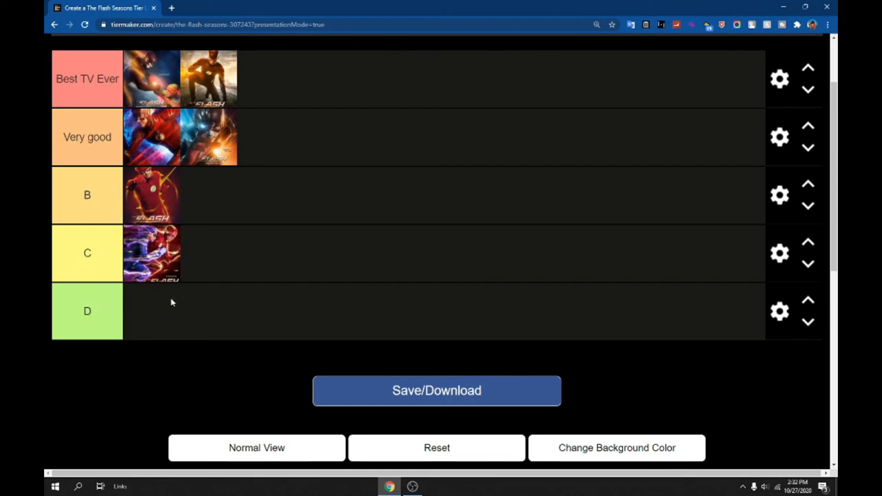
mouse_move(259, 78)
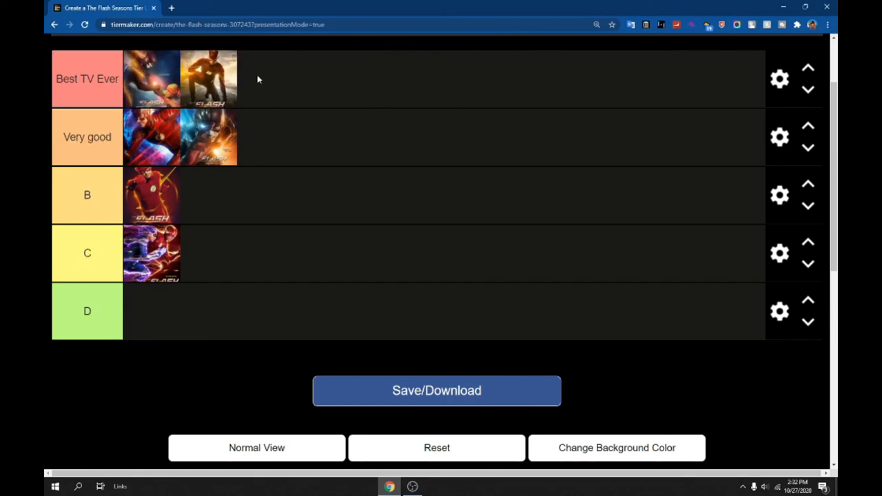
scroll("up", 3)
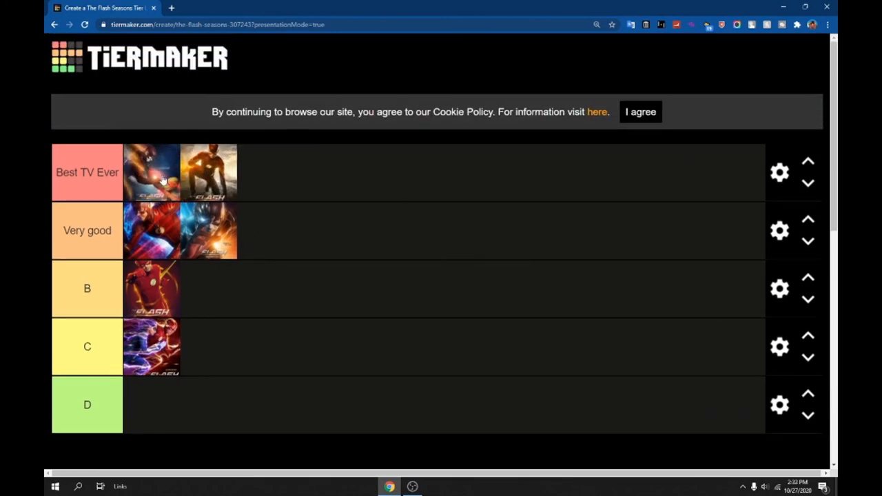
mouse_move(242, 171)
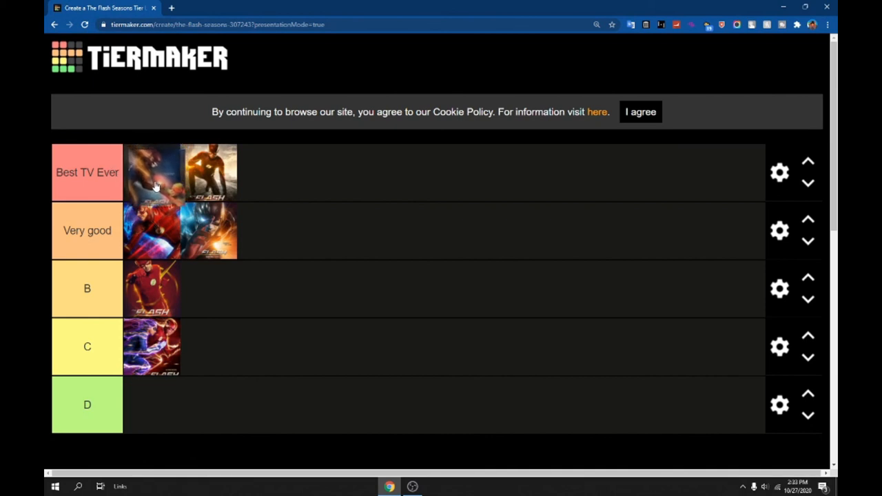
scroll("down", 3)
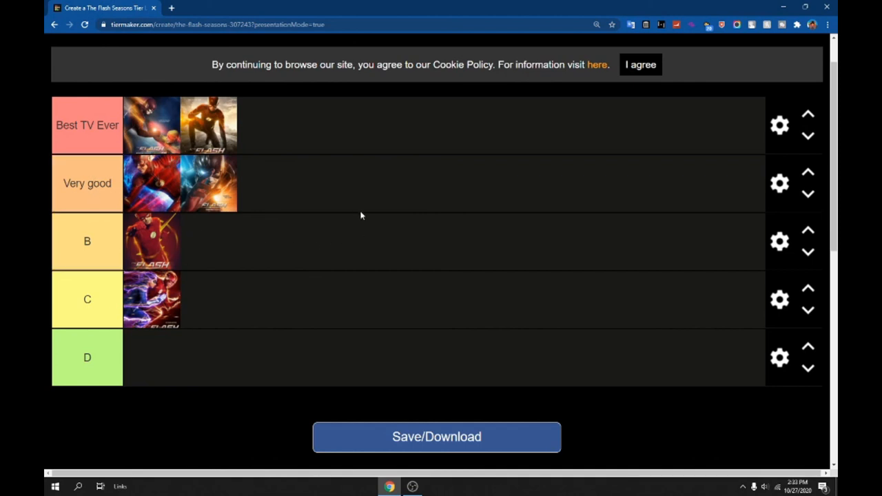
double_click(87, 183)
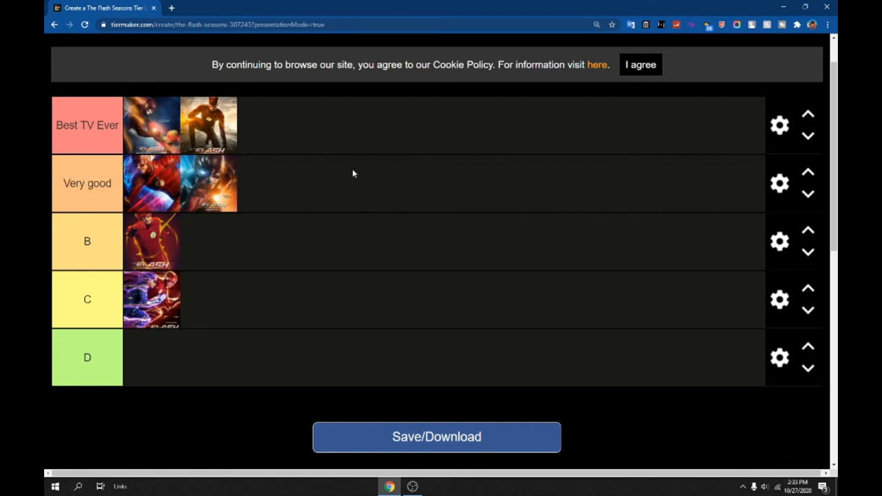
double_click(87, 183)
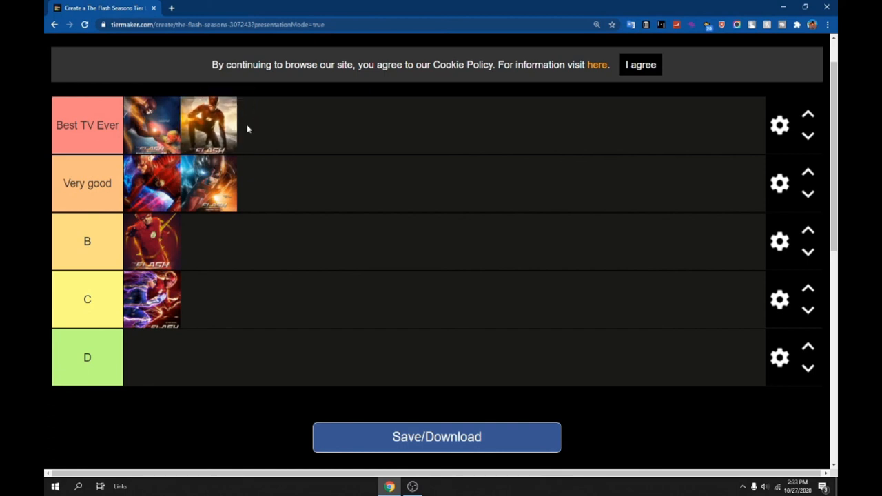
mouse_move(110, 157)
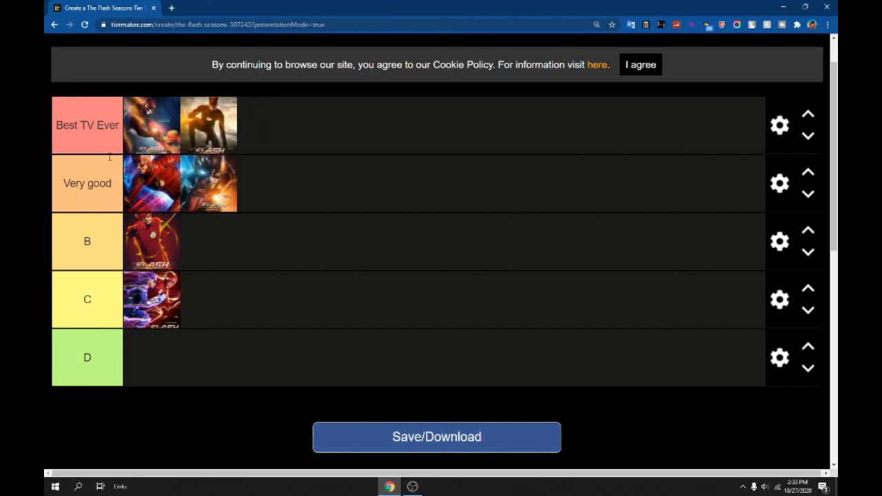
mouse_move(176, 157)
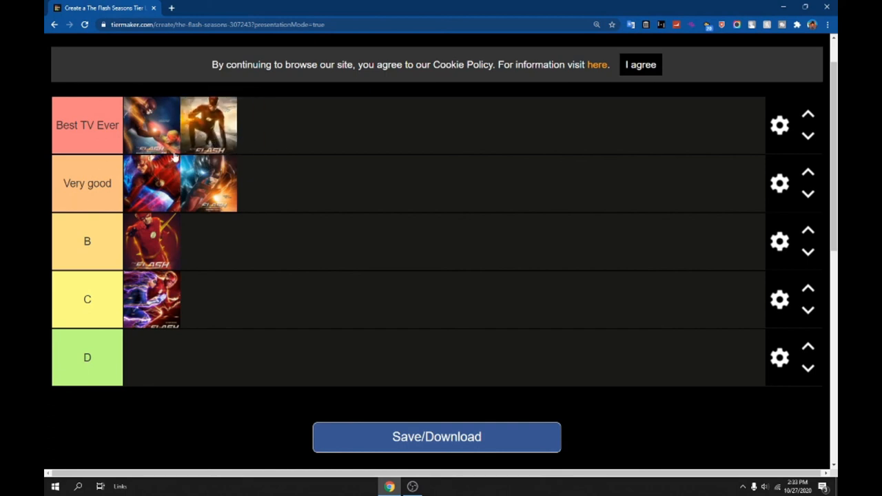
mouse_move(67, 91)
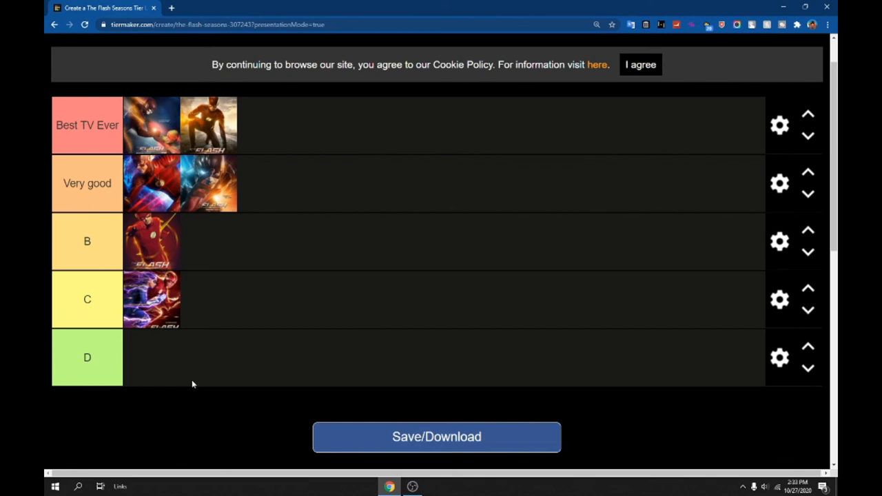
mouse_move(203, 372)
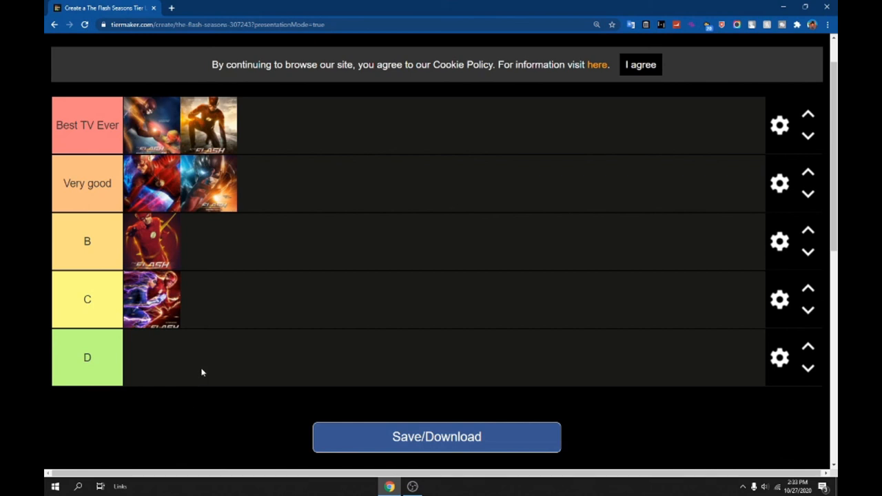